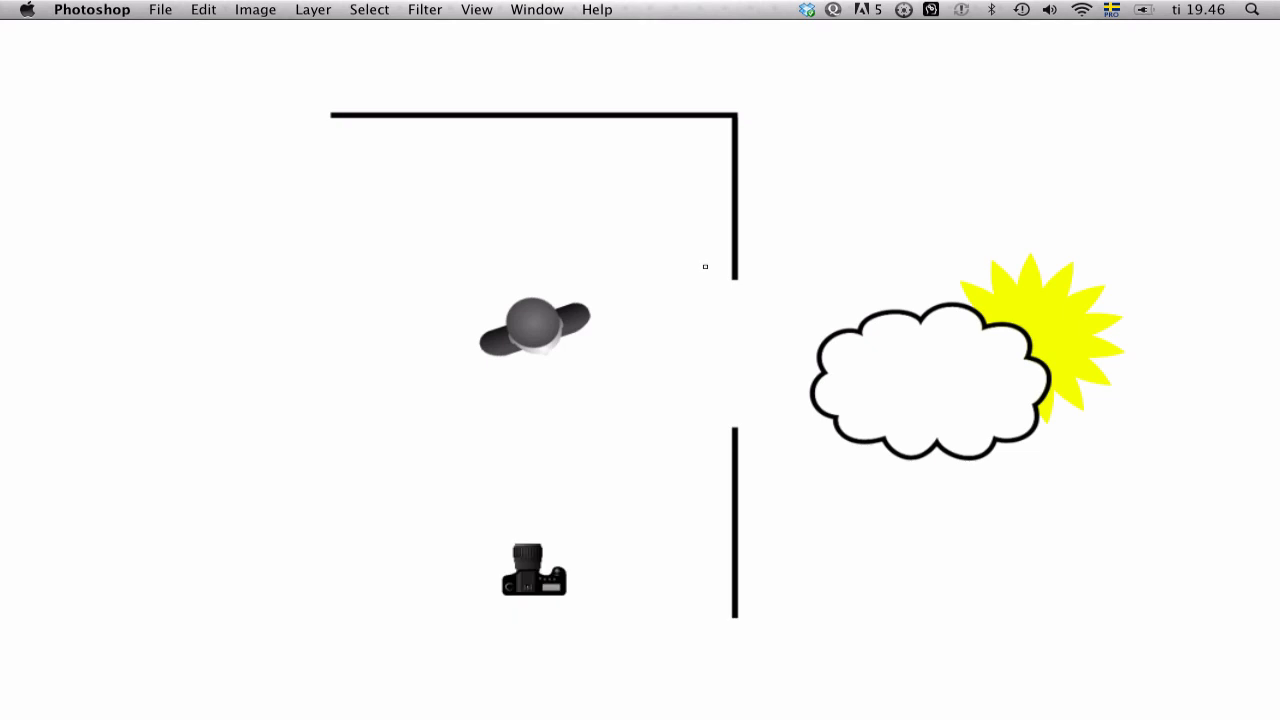
# - Paint red arrows showing window light reaching the subject and bouncing off the reflector
pyautogui.moveTo(775, 390); pyautogui.dragTo(630, 360)
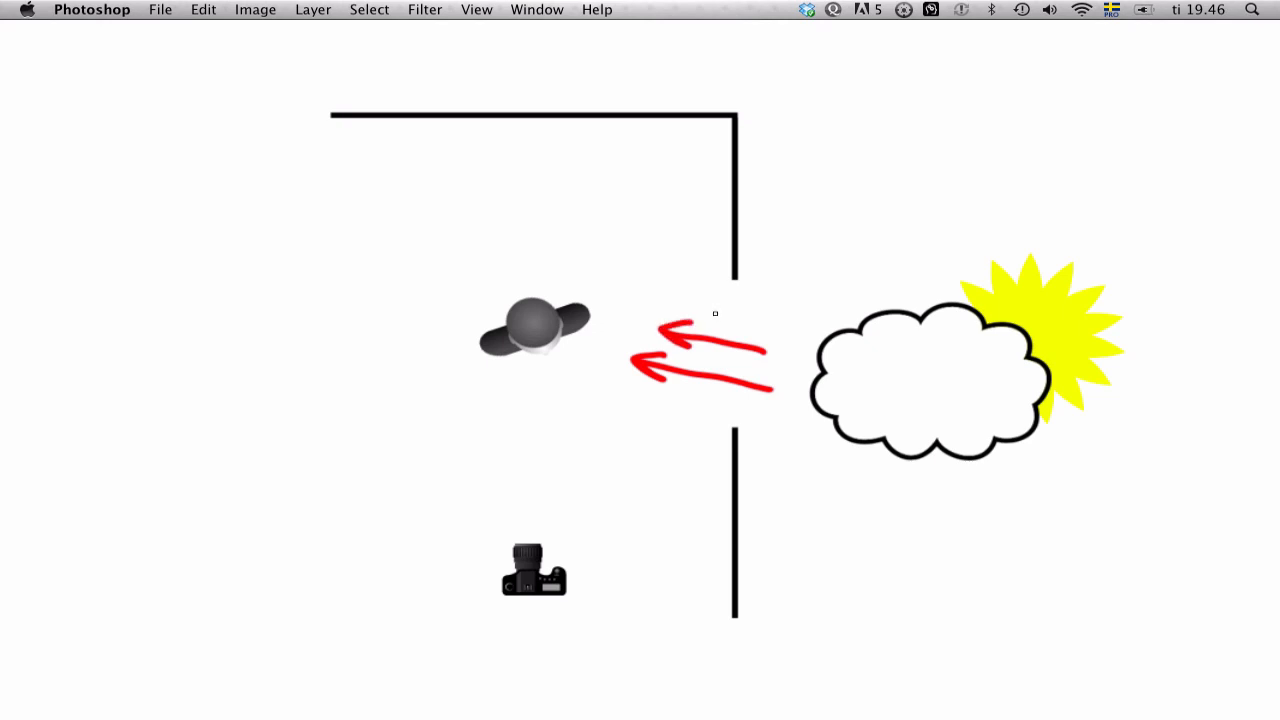
pyautogui.moveTo(635, 237)
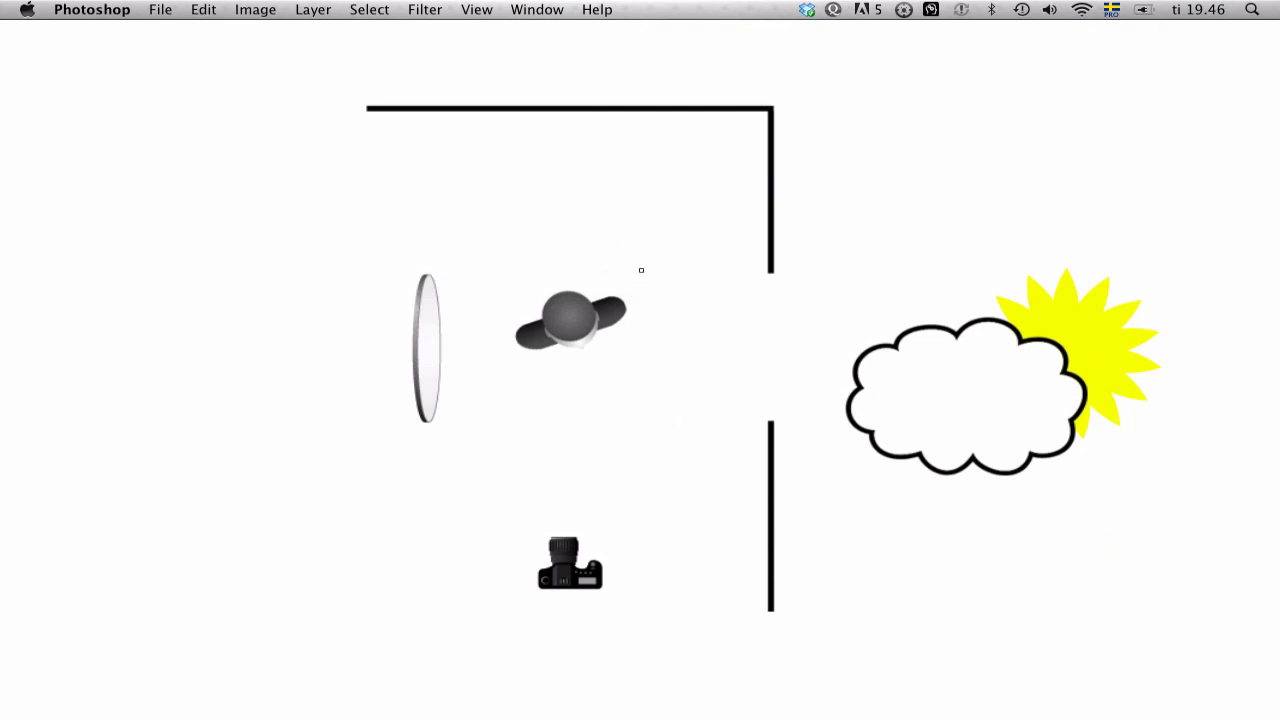
pyautogui.moveTo(730, 347)
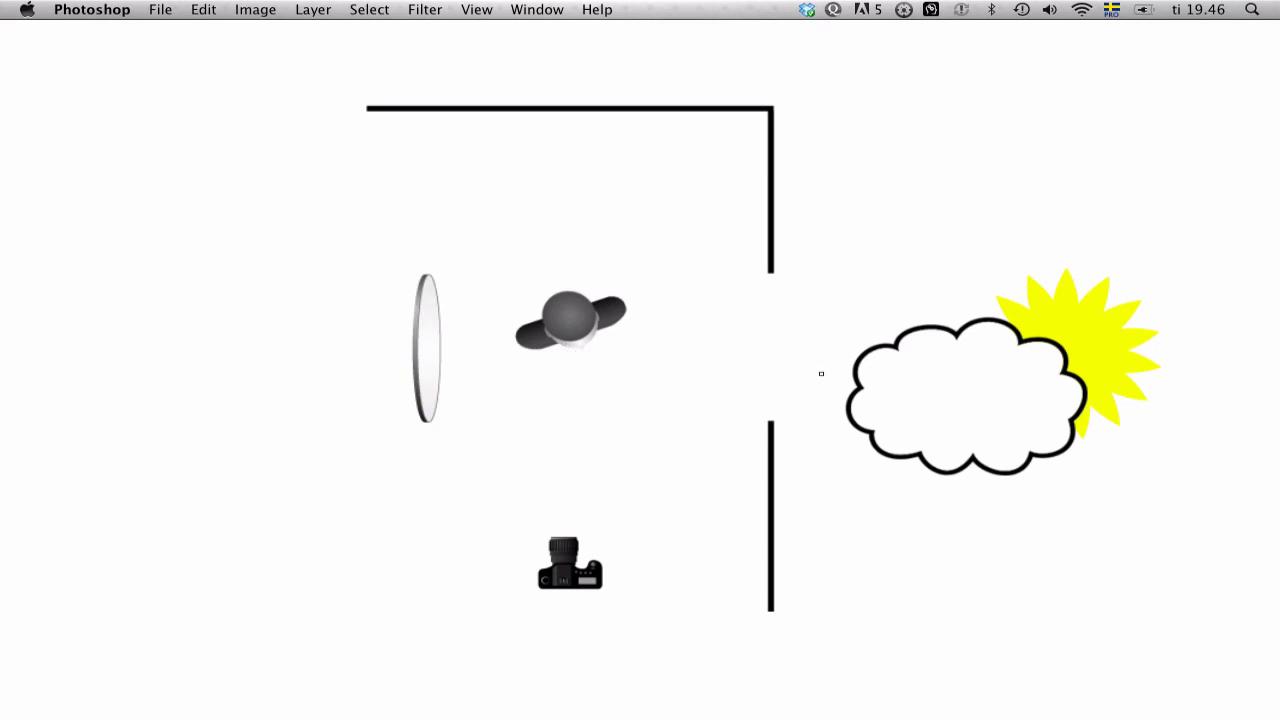
pyautogui.moveTo(830, 370); pyautogui.dragTo(685, 353)
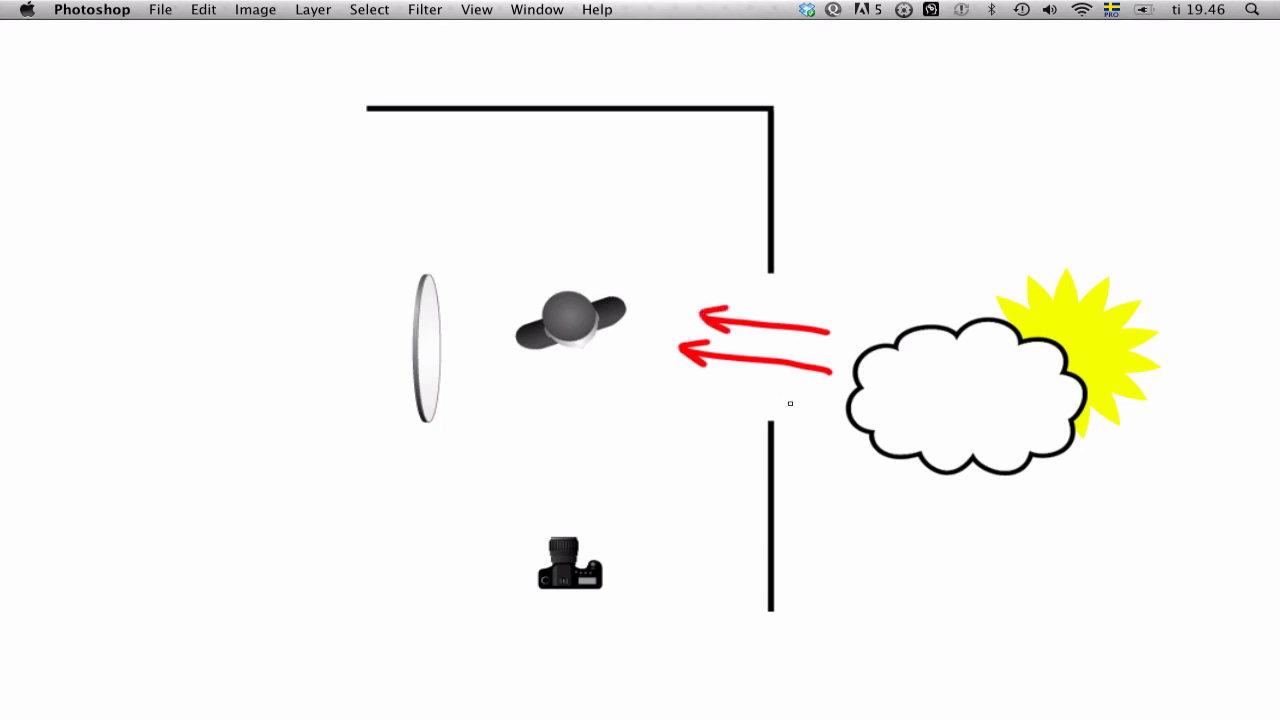
pyautogui.moveTo(790, 400); pyautogui.dragTo(428, 360)
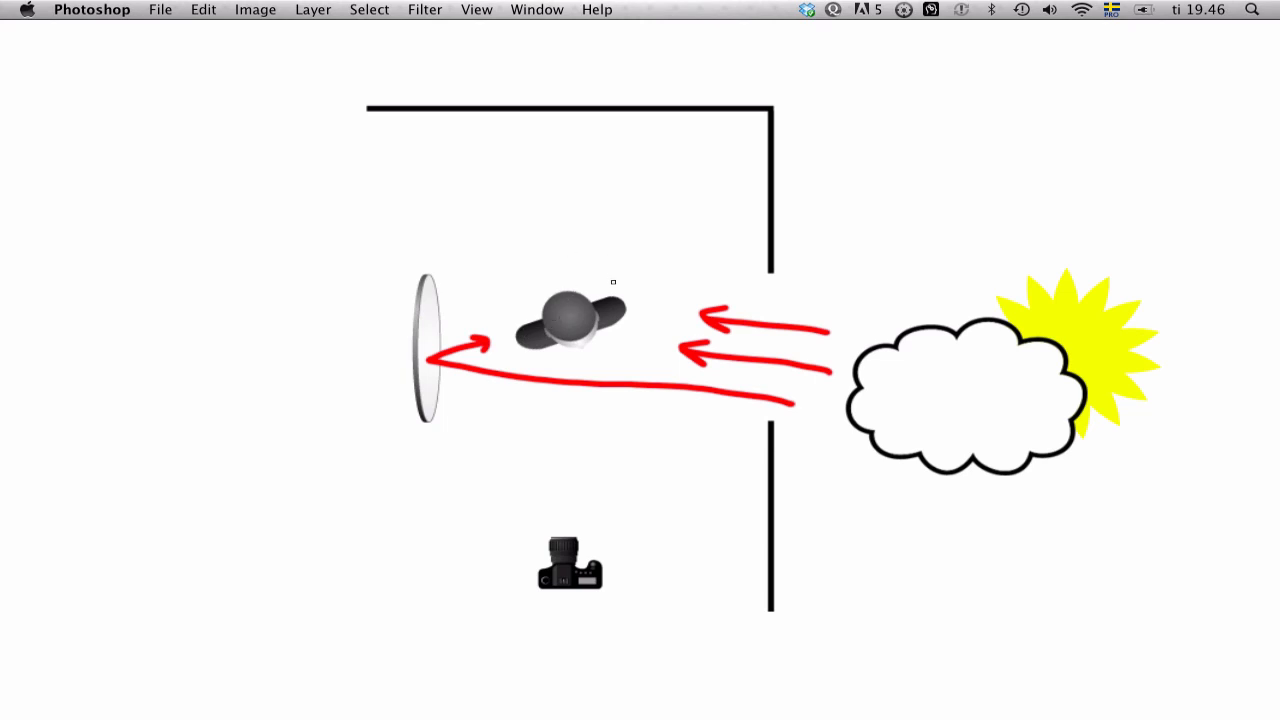
pyautogui.moveTo(619, 273)
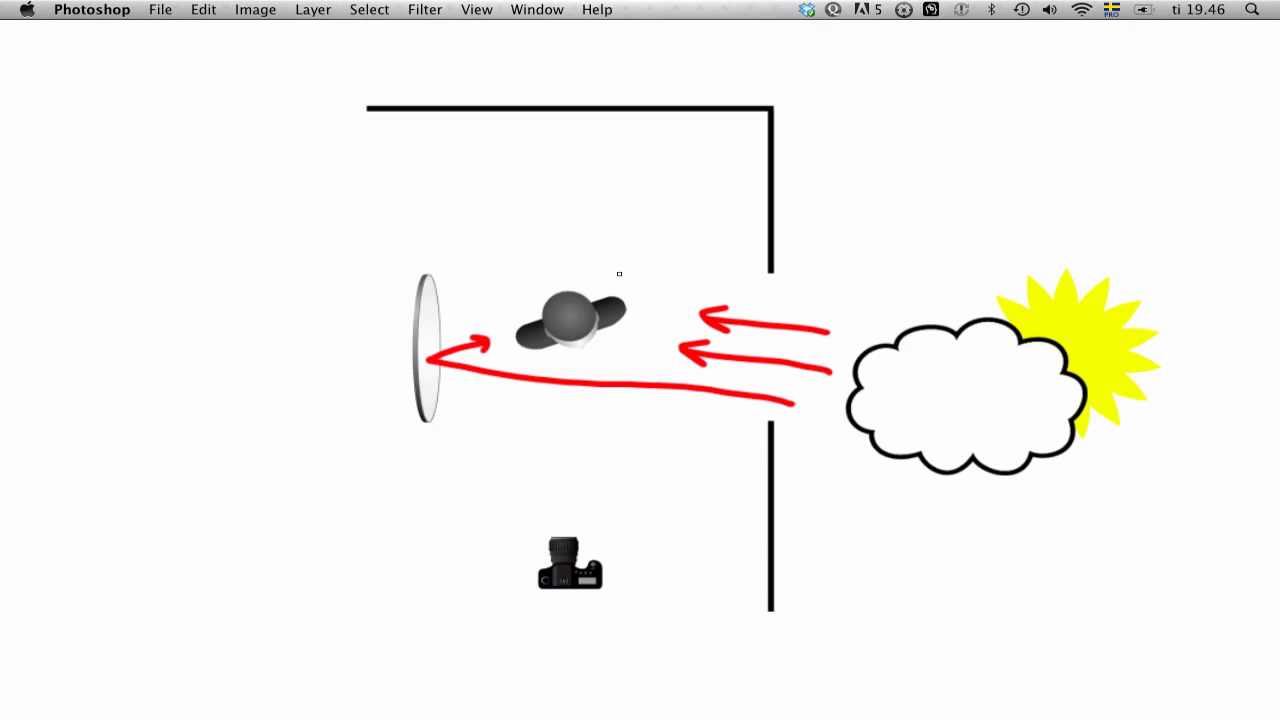
pyautogui.moveTo(626, 268)
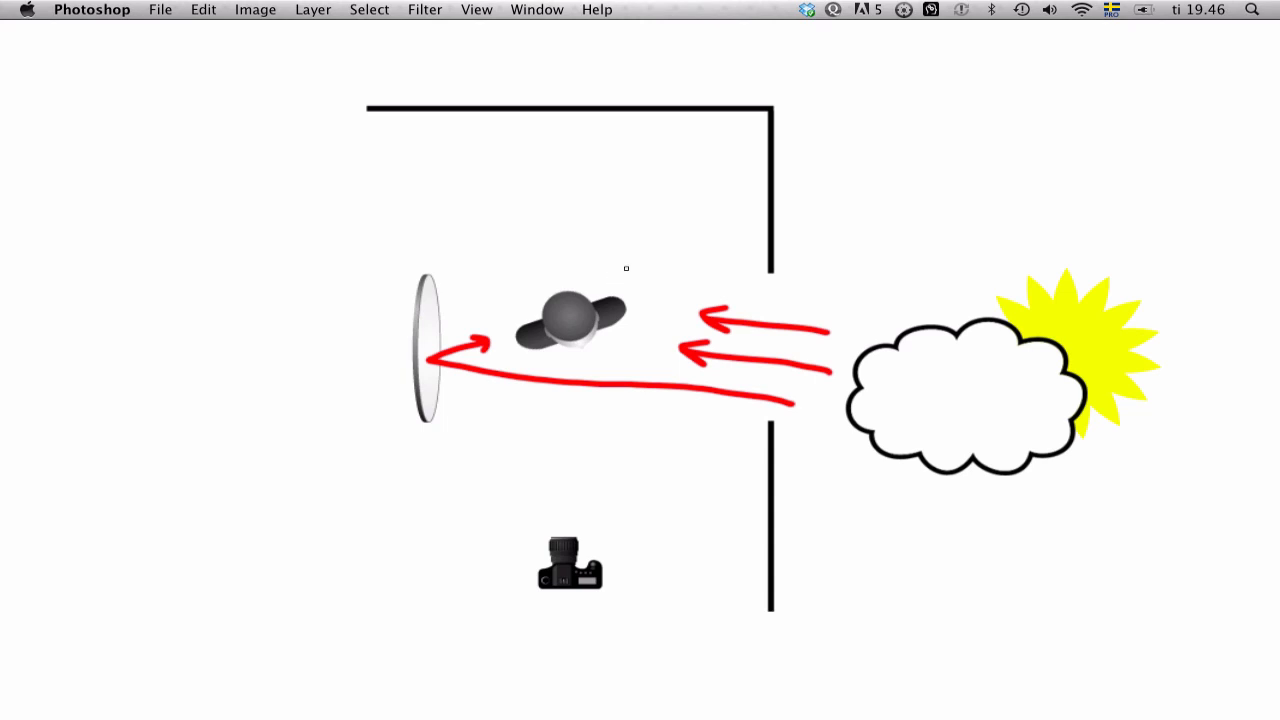
pyautogui.moveTo(643, 227)
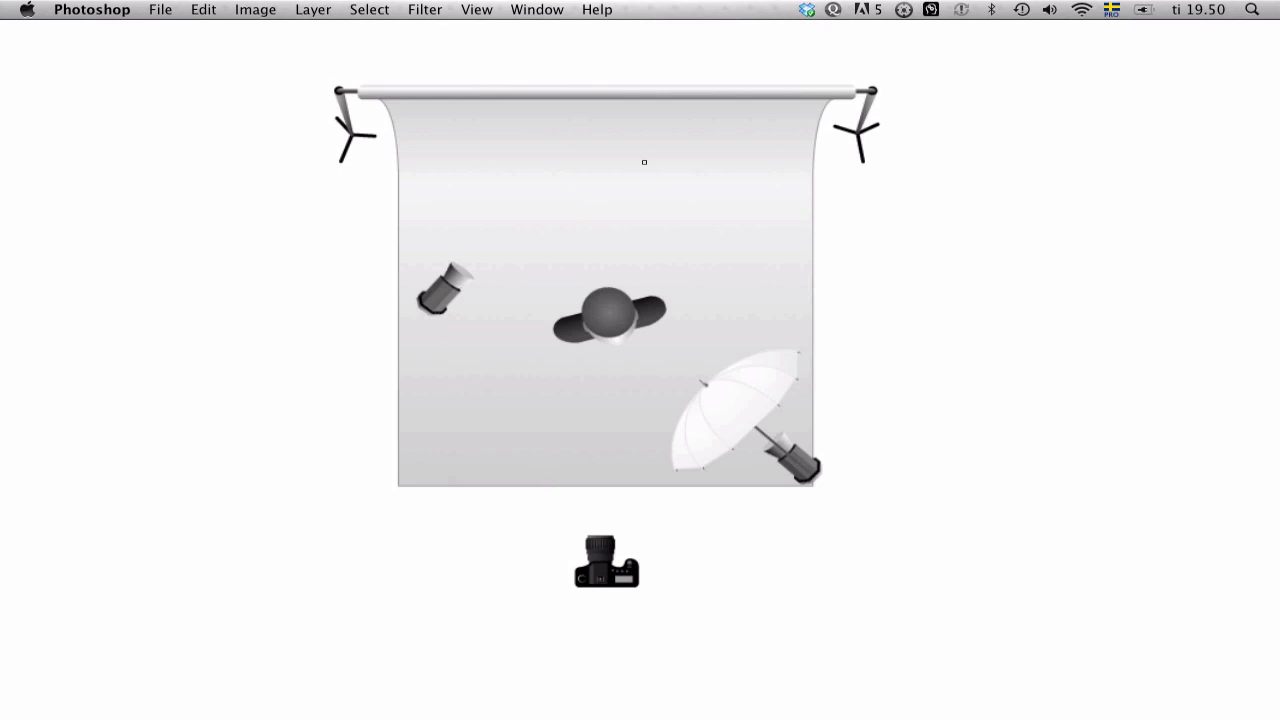
pyautogui.moveTo(636, 191)
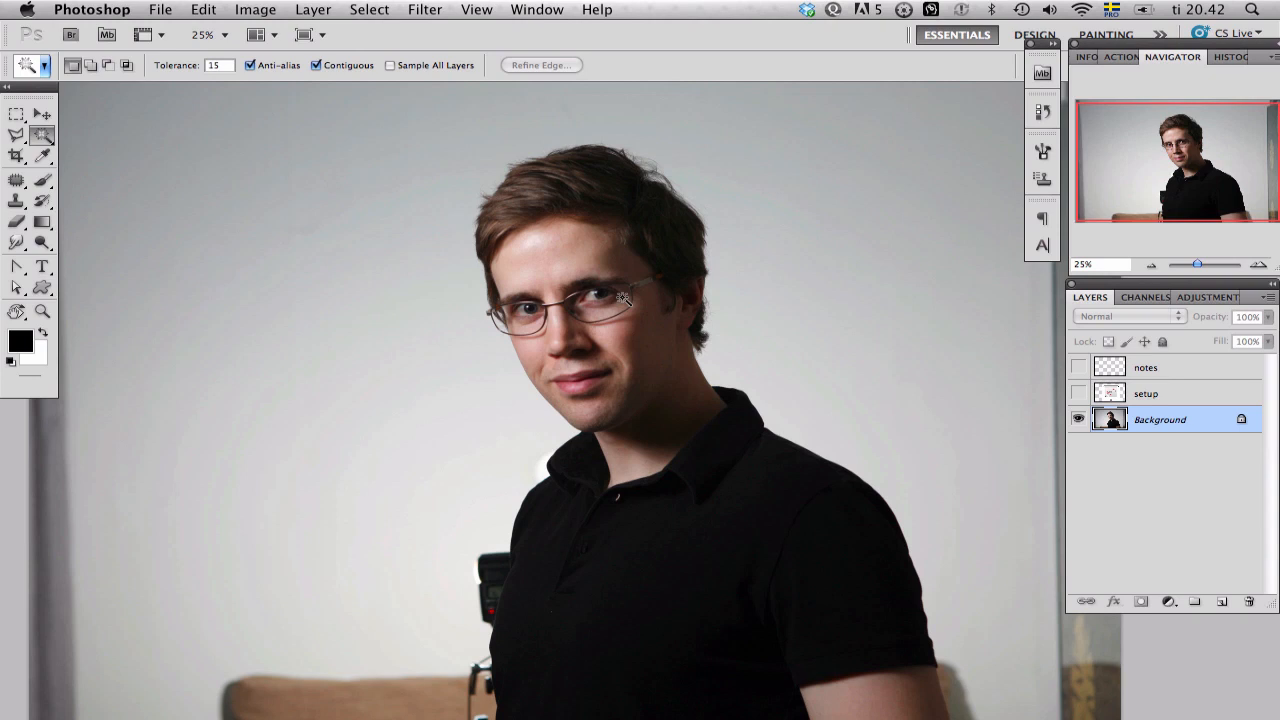
# - Show the lighting setup diagram layer over the photo, then hide it again
pyautogui.click(1078, 393)
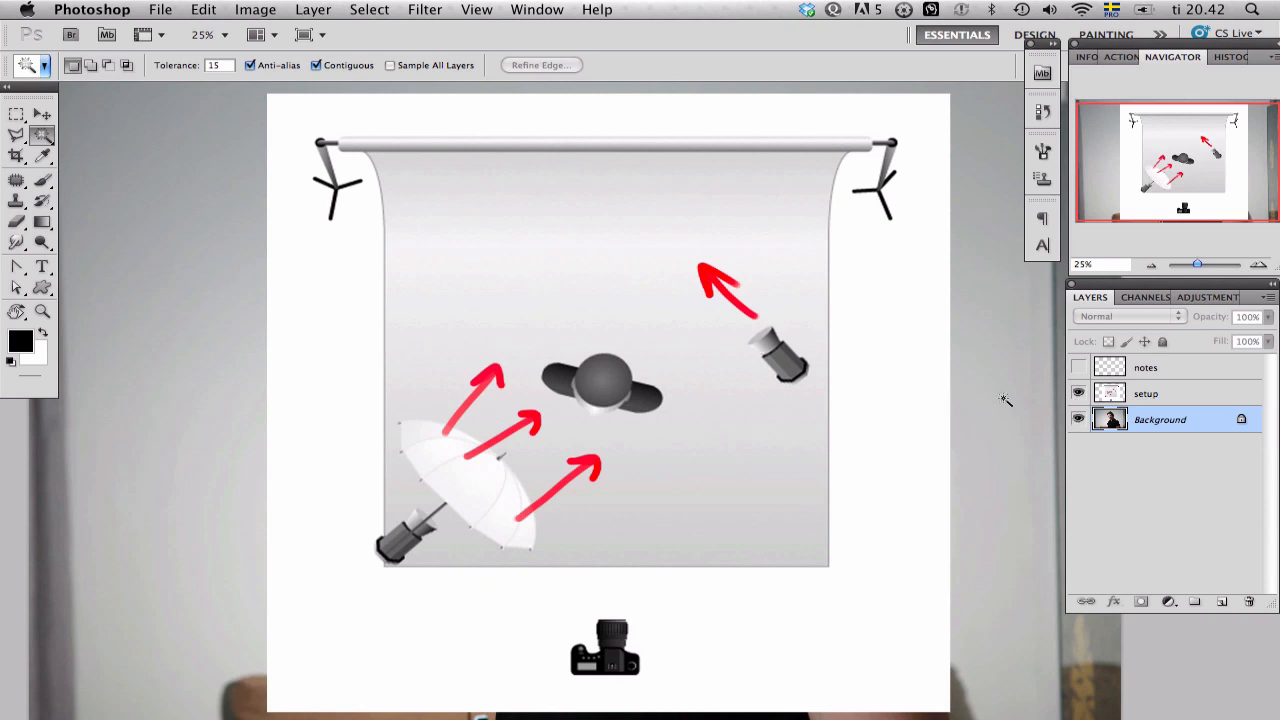
pyautogui.moveTo(716, 446)
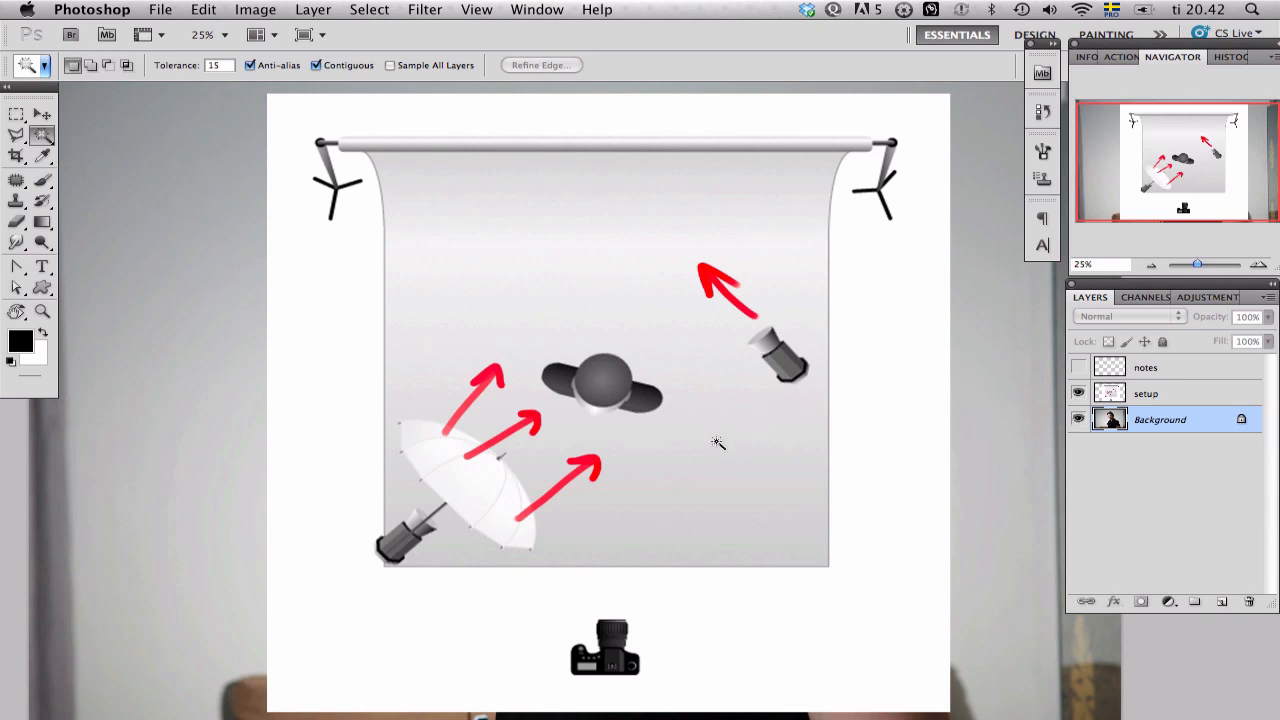
pyautogui.moveTo(727, 397)
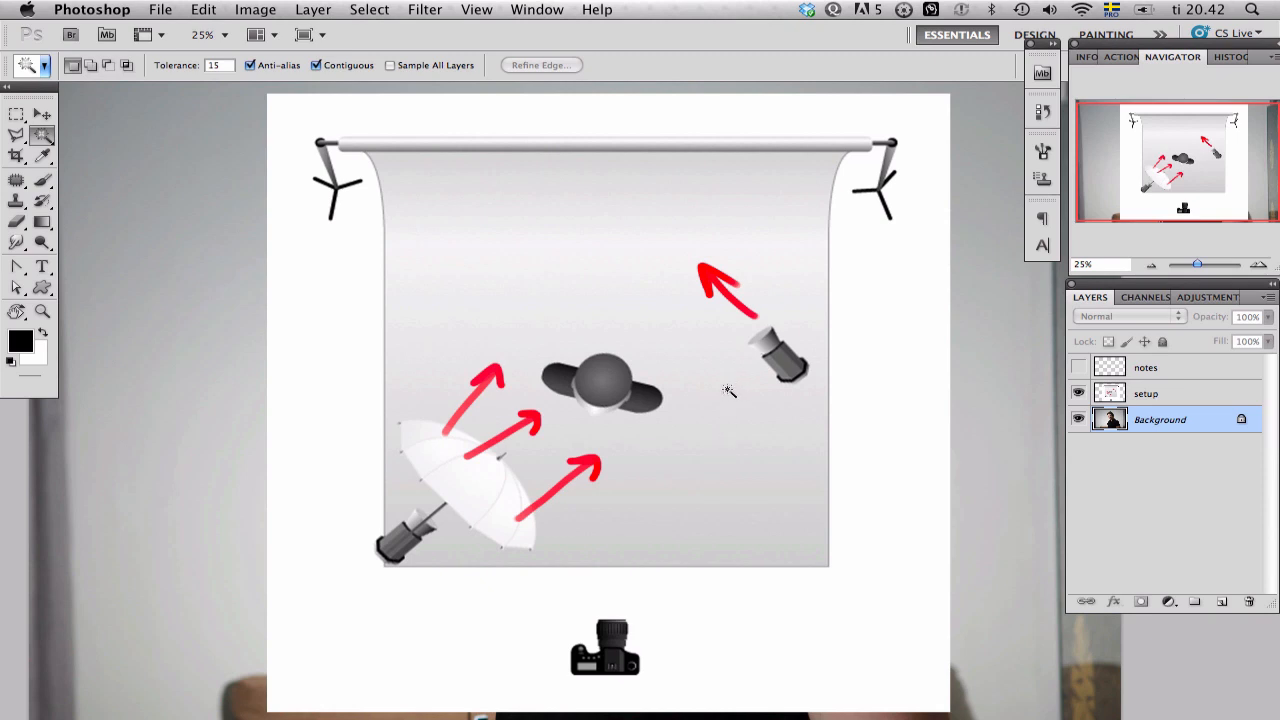
pyautogui.click(1078, 393)
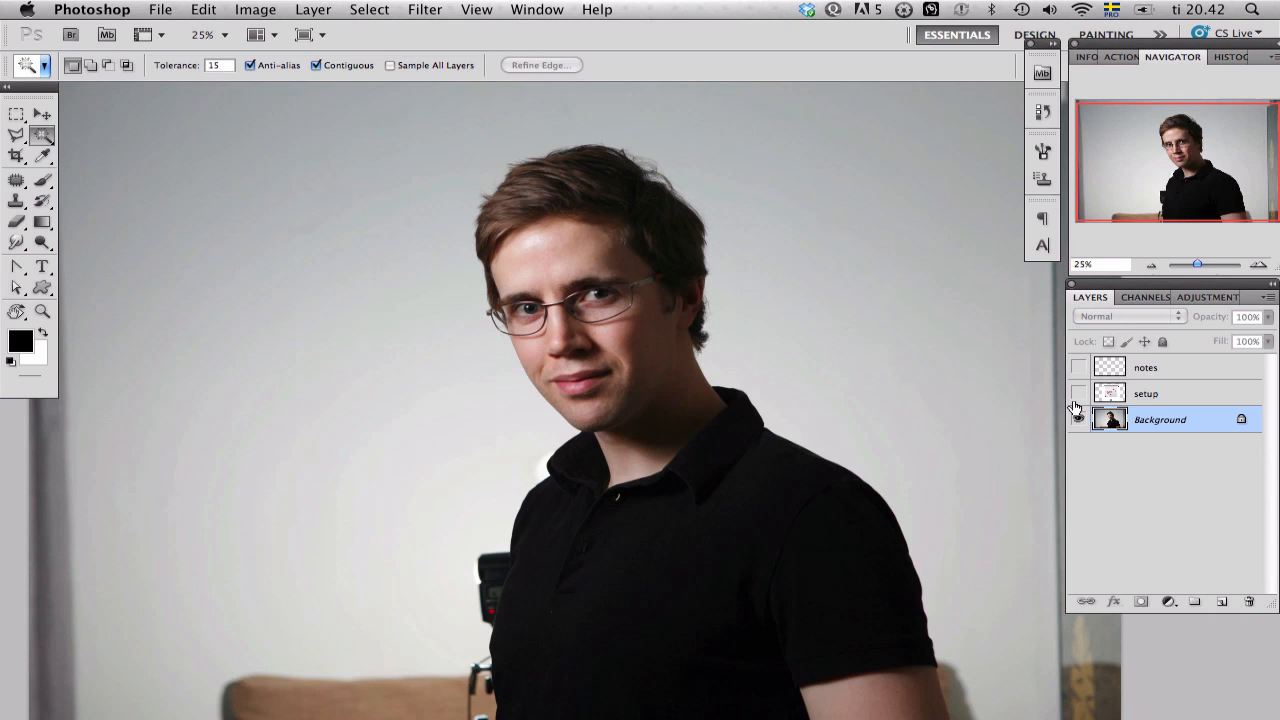
pyautogui.click(1078, 419)
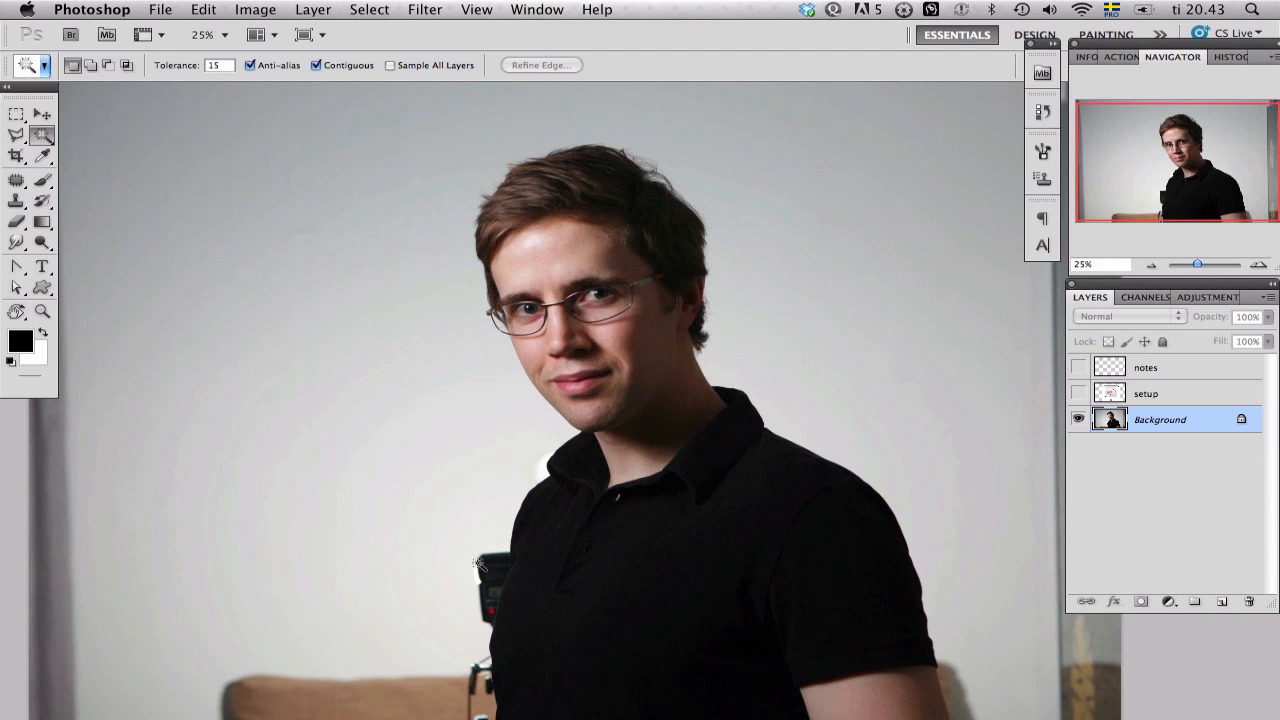
pyautogui.moveTo(484, 596)
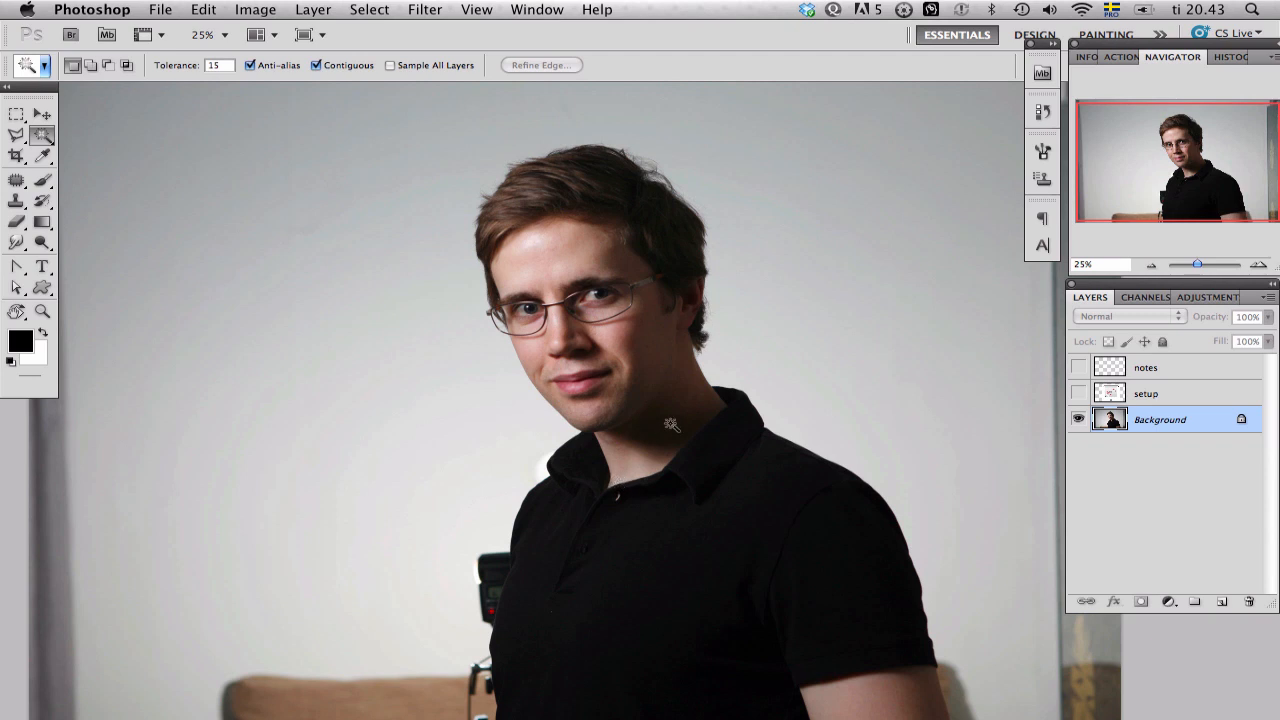
pyautogui.moveTo(776, 372)
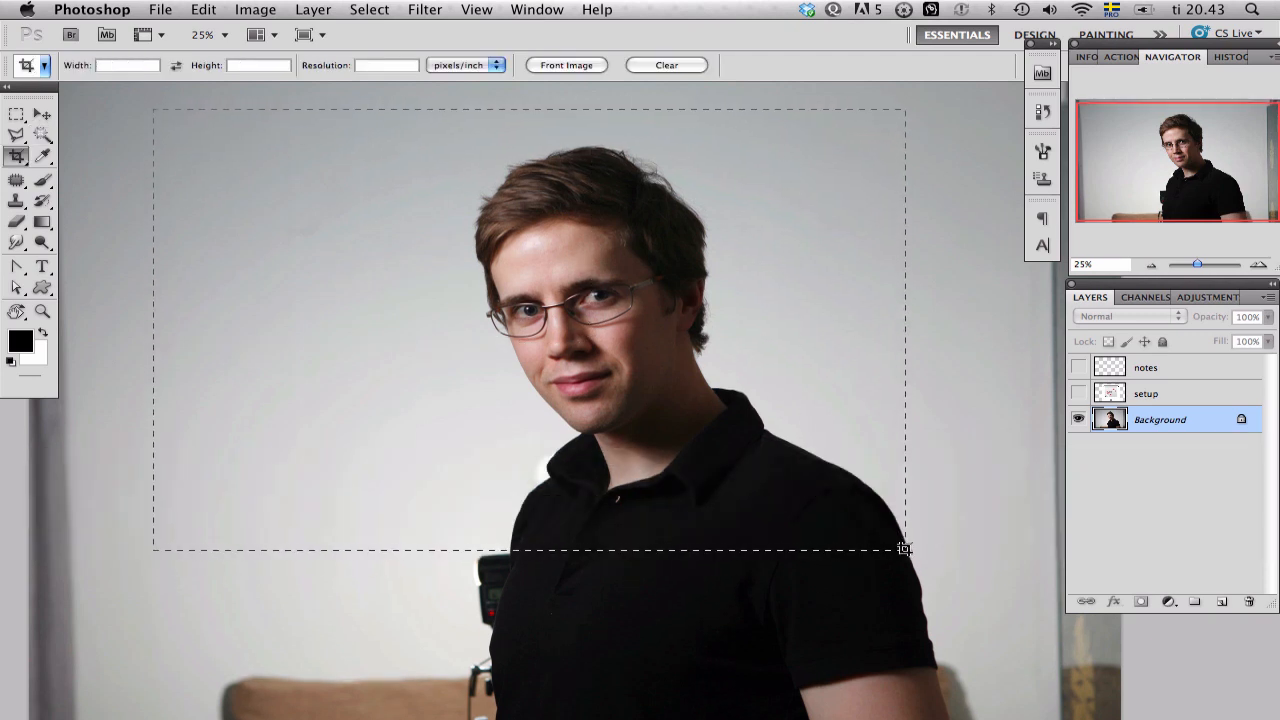
# - Commit the head-and-shoulders crop and select the grey background with Magic Wand
pyautogui.press('Return')
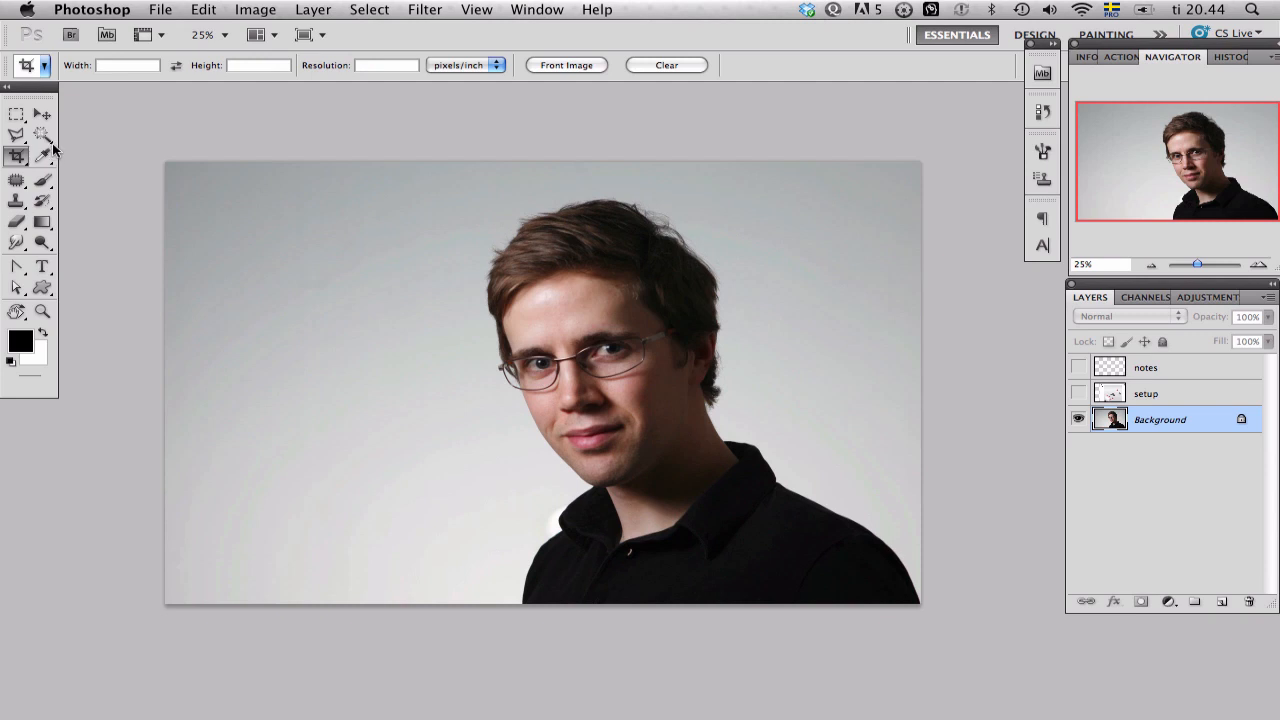
pyautogui.moveTo(123, 224)
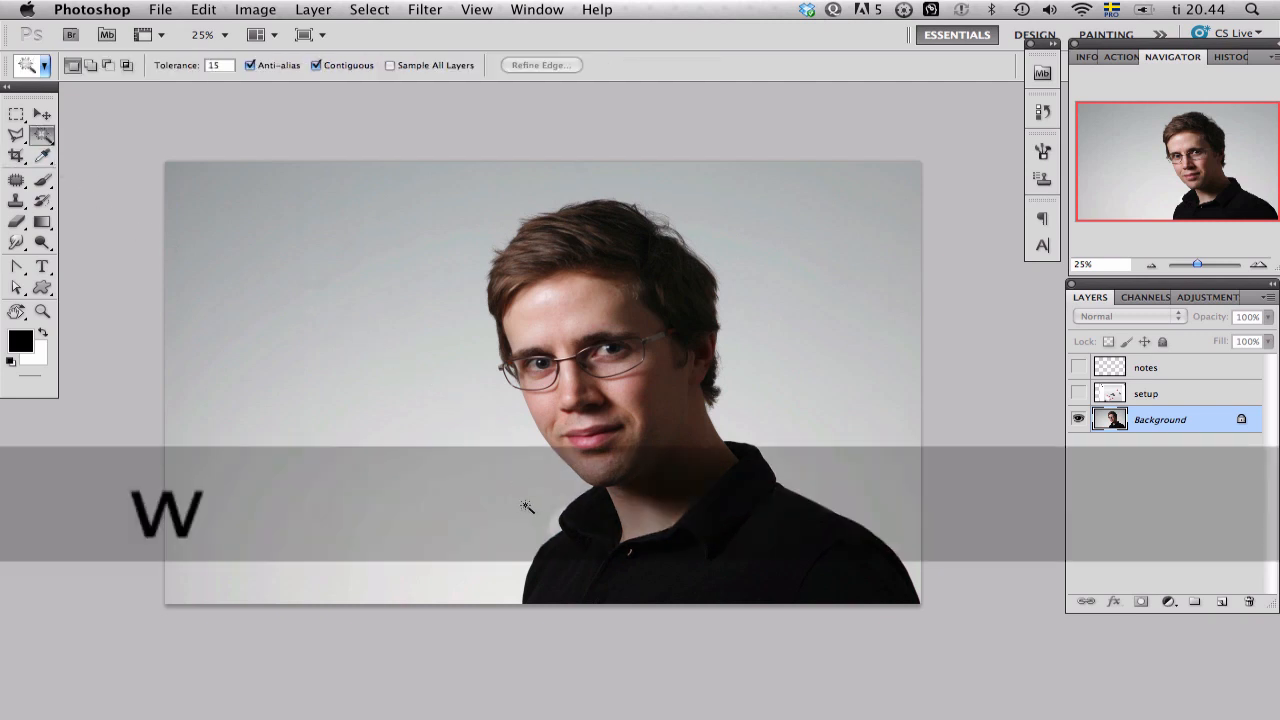
pyautogui.click(524, 504)
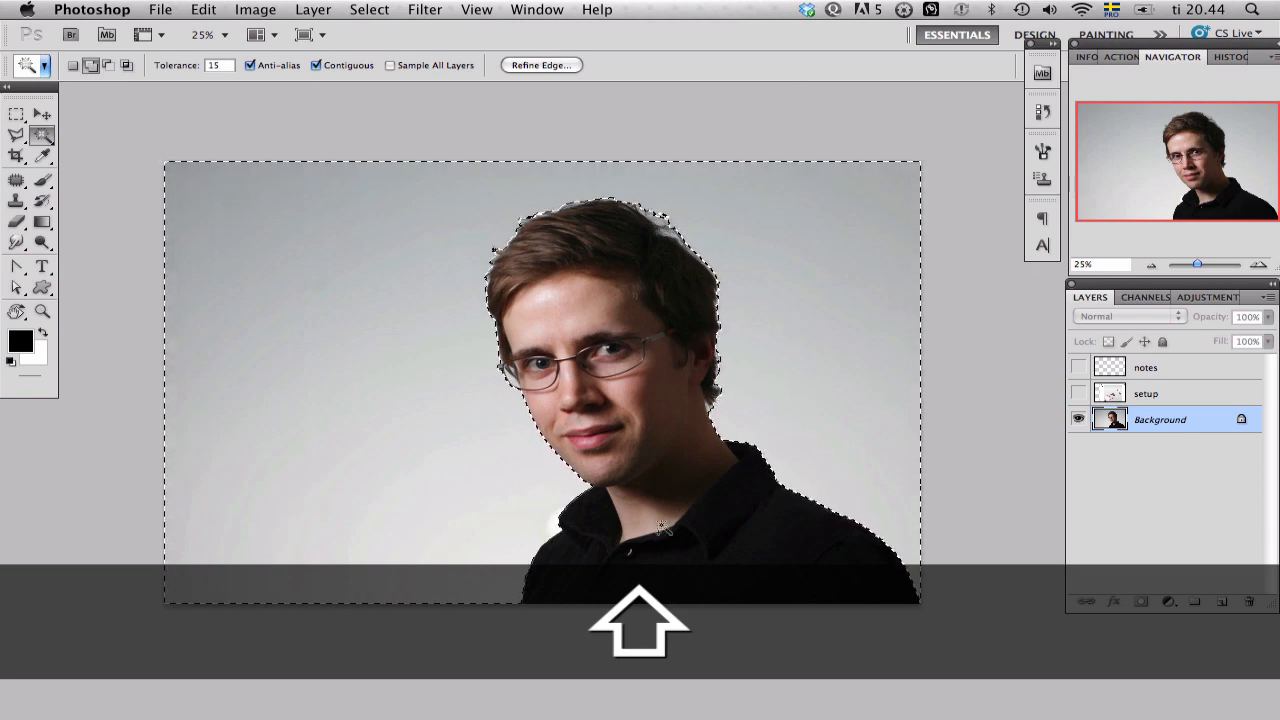
pyautogui.press('cmd+space')
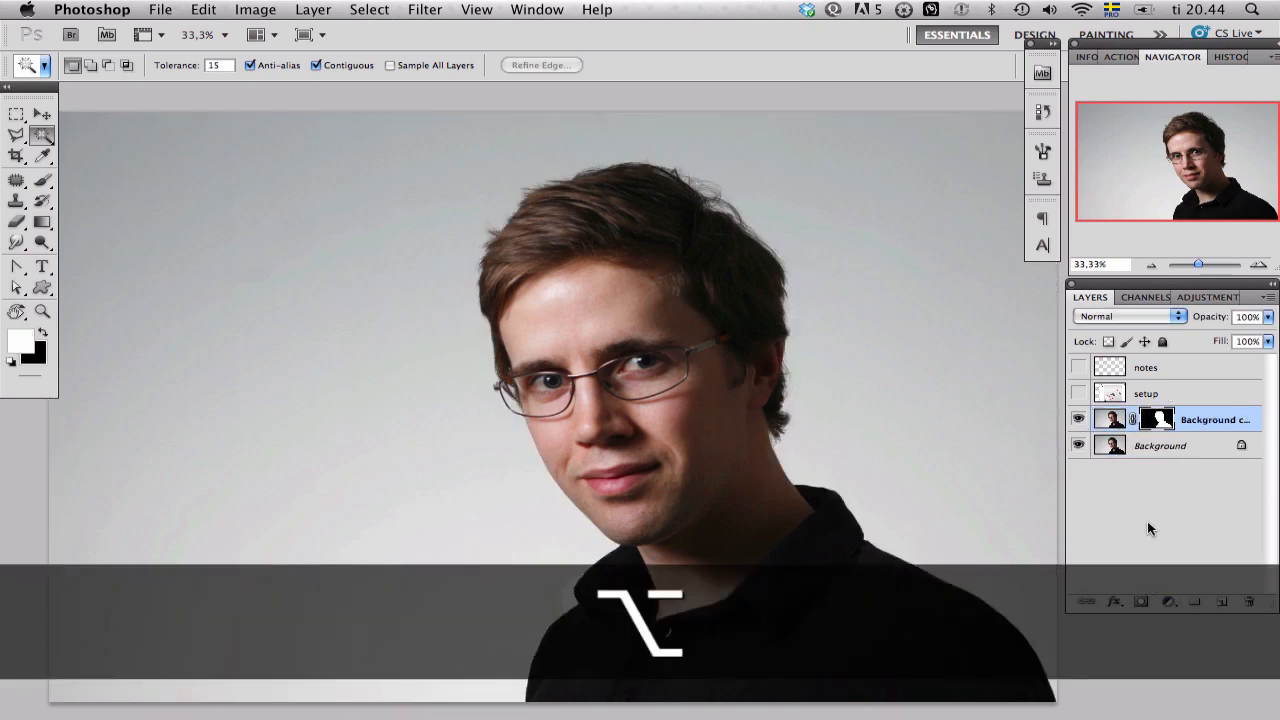
# - Add a white-filled Layer 1 beneath the cut-out and zoom in to inspect hair edges
pyautogui.click(1160, 445)
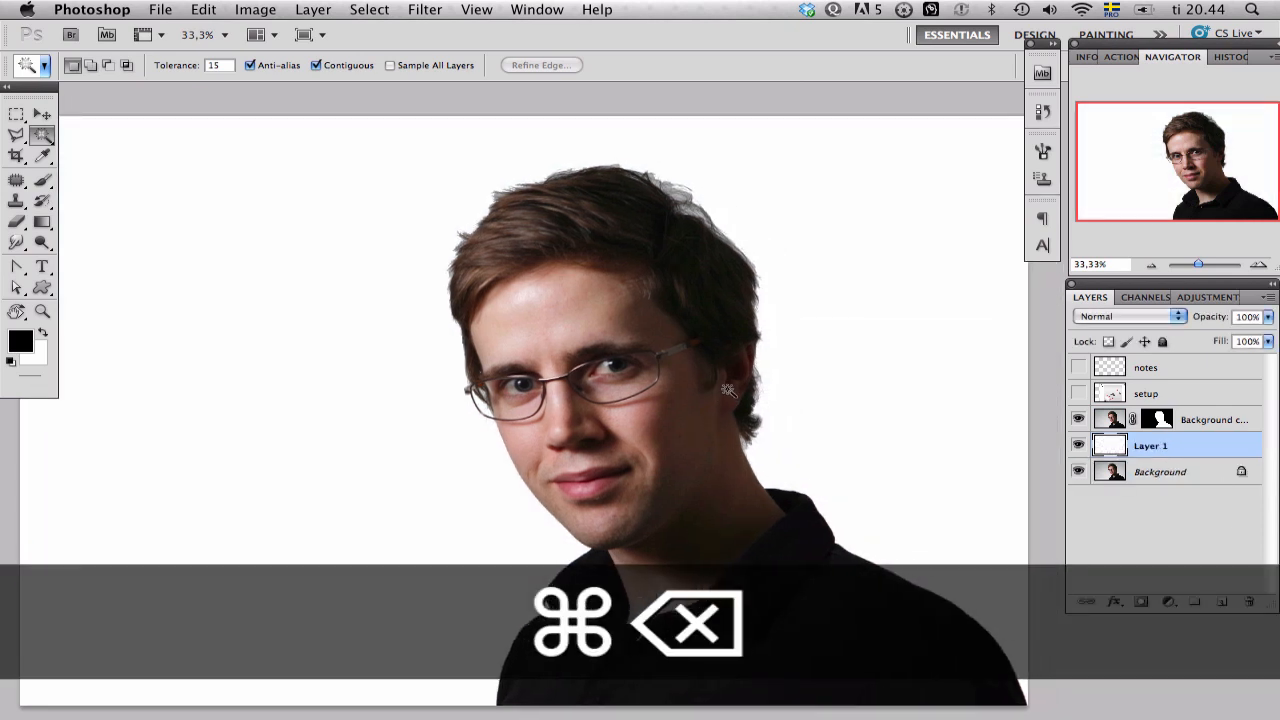
pyautogui.press('cmd+space')
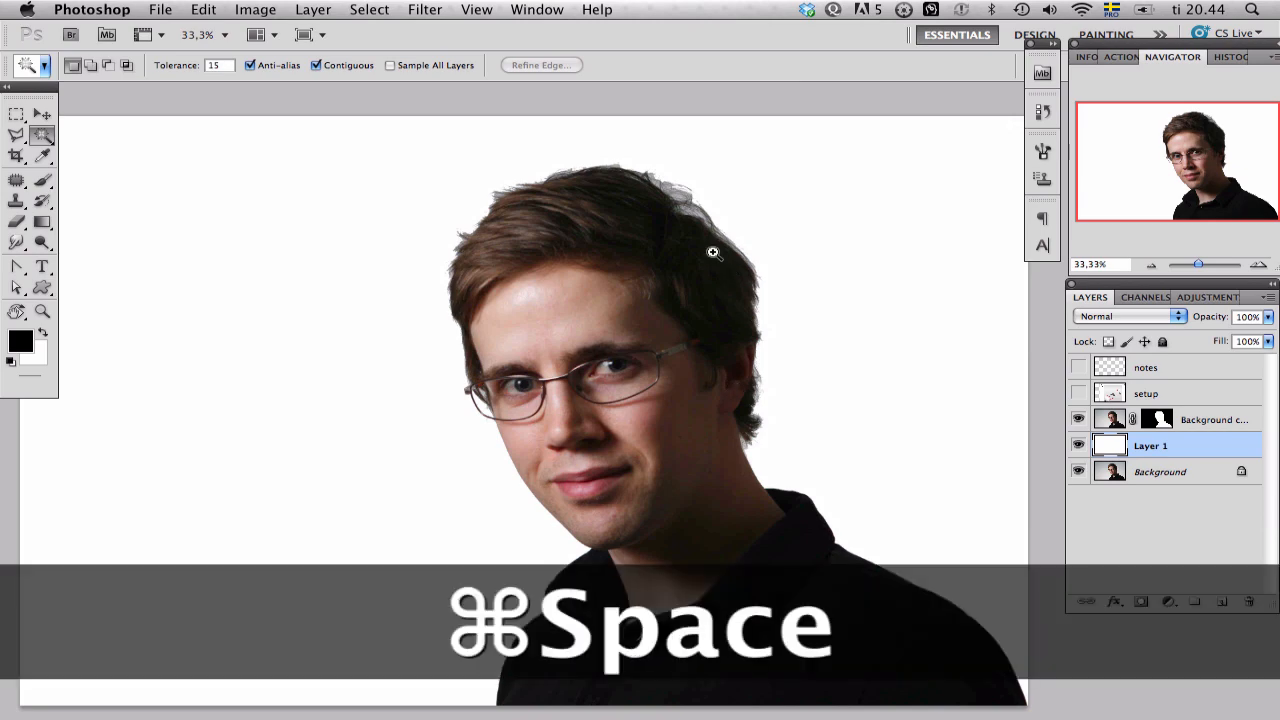
pyautogui.click(712, 251)
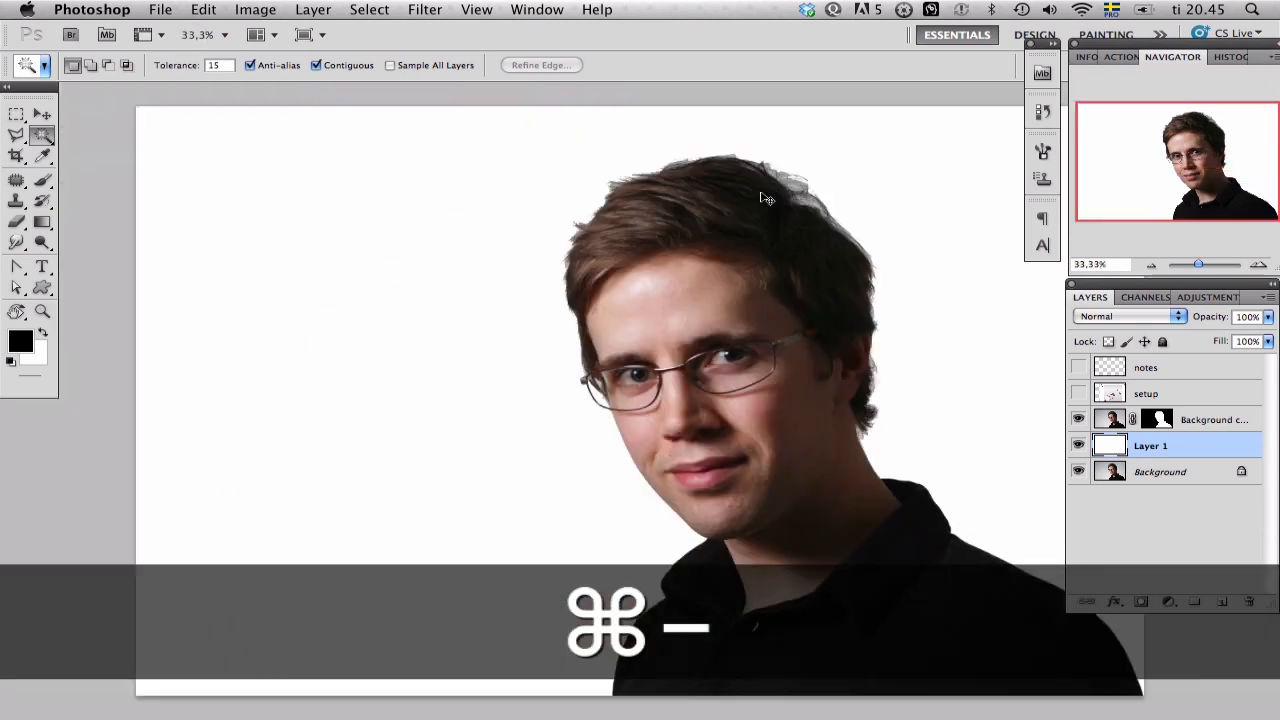
pyautogui.press('cmd+minus')
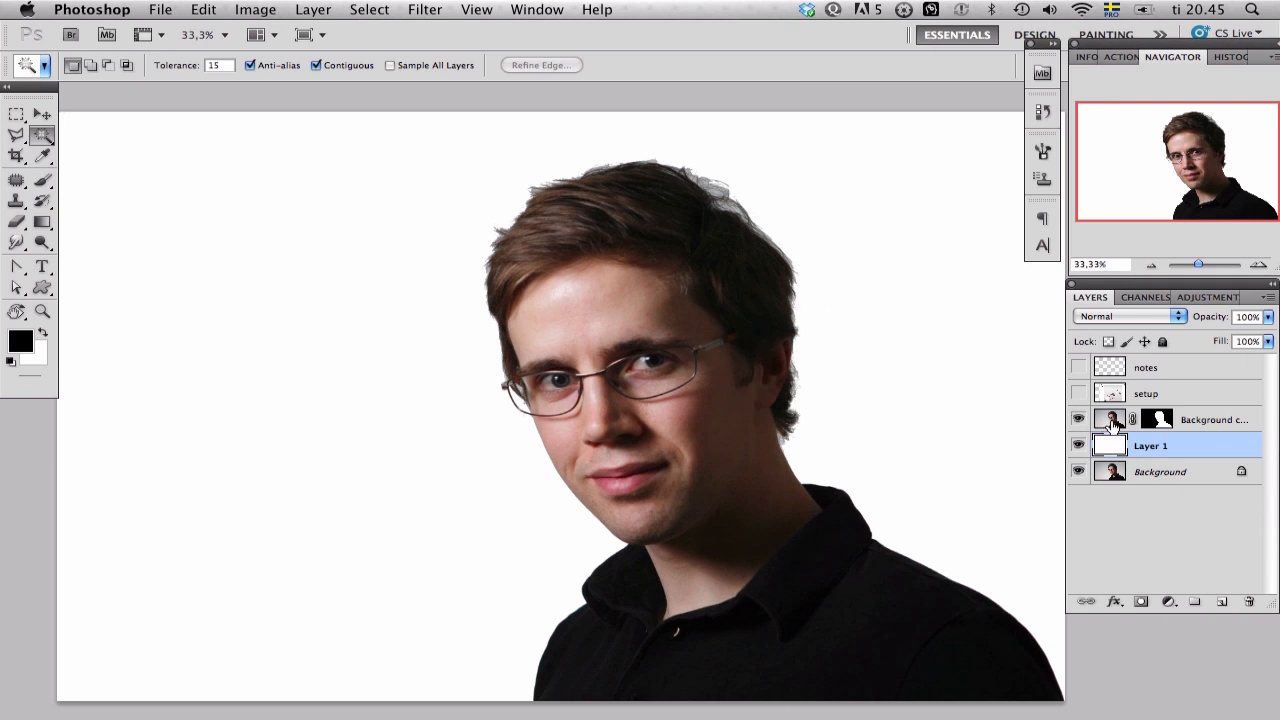
# - Add a Levels layer named 'brighter hair', clipped to the cut-out, in Luminosity mode
pyautogui.click(1214, 420)
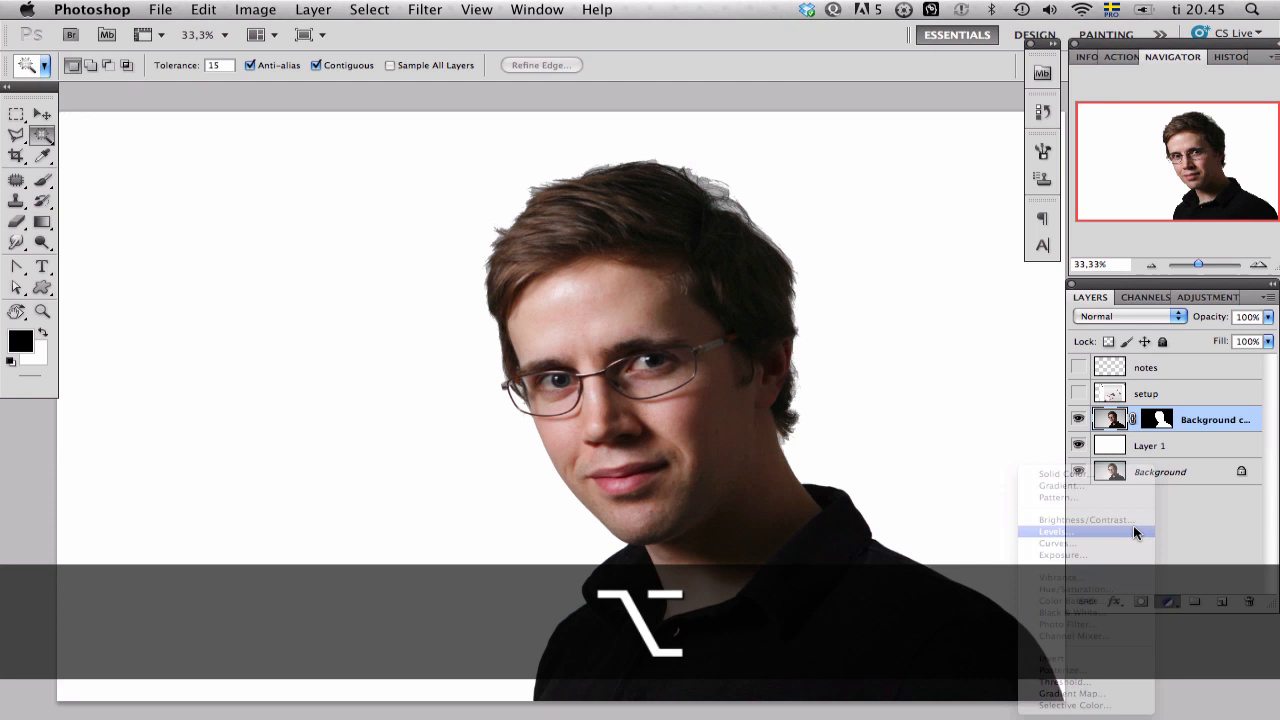
pyautogui.click(1055, 530)
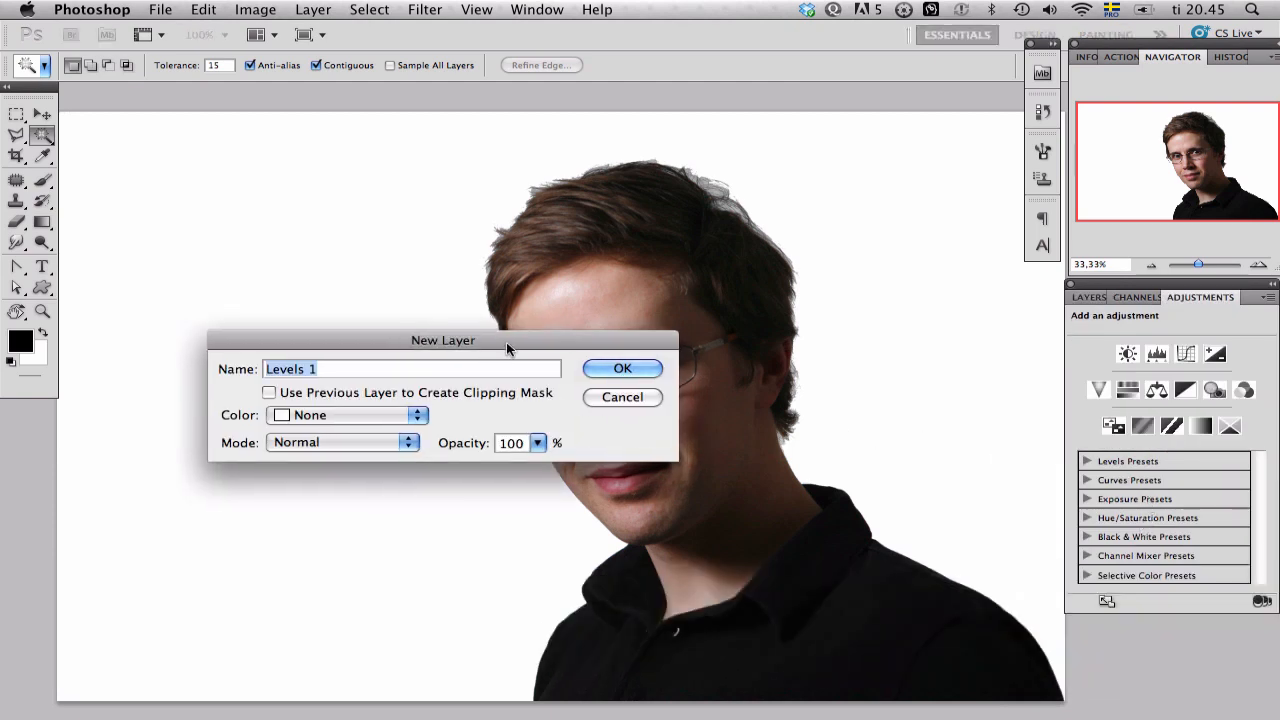
pyautogui.write('brighter')
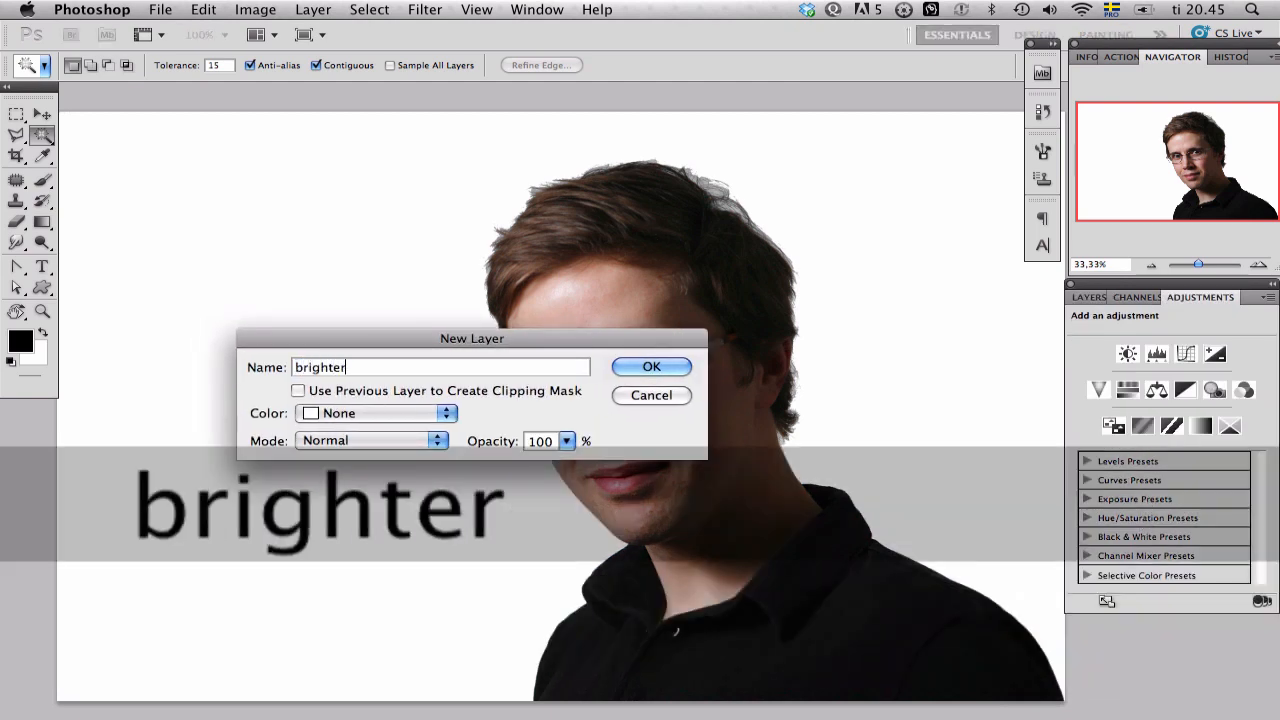
pyautogui.write('hair')
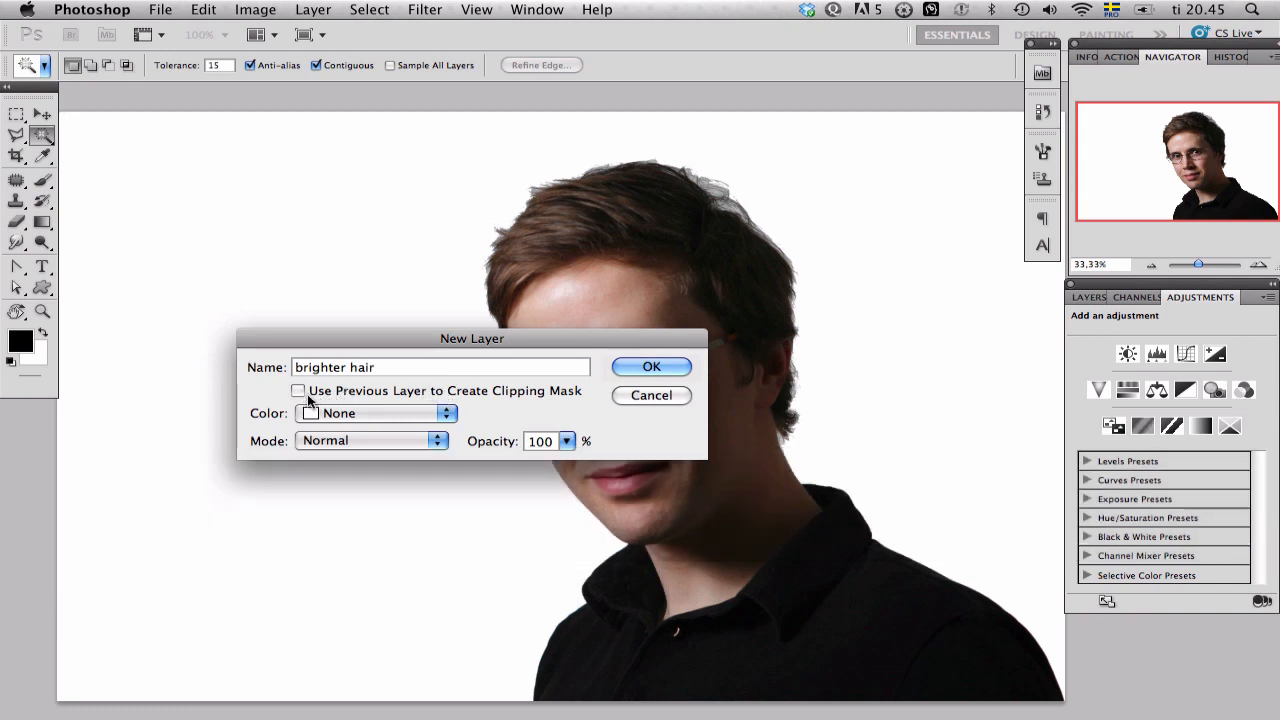
pyautogui.click(370, 440)
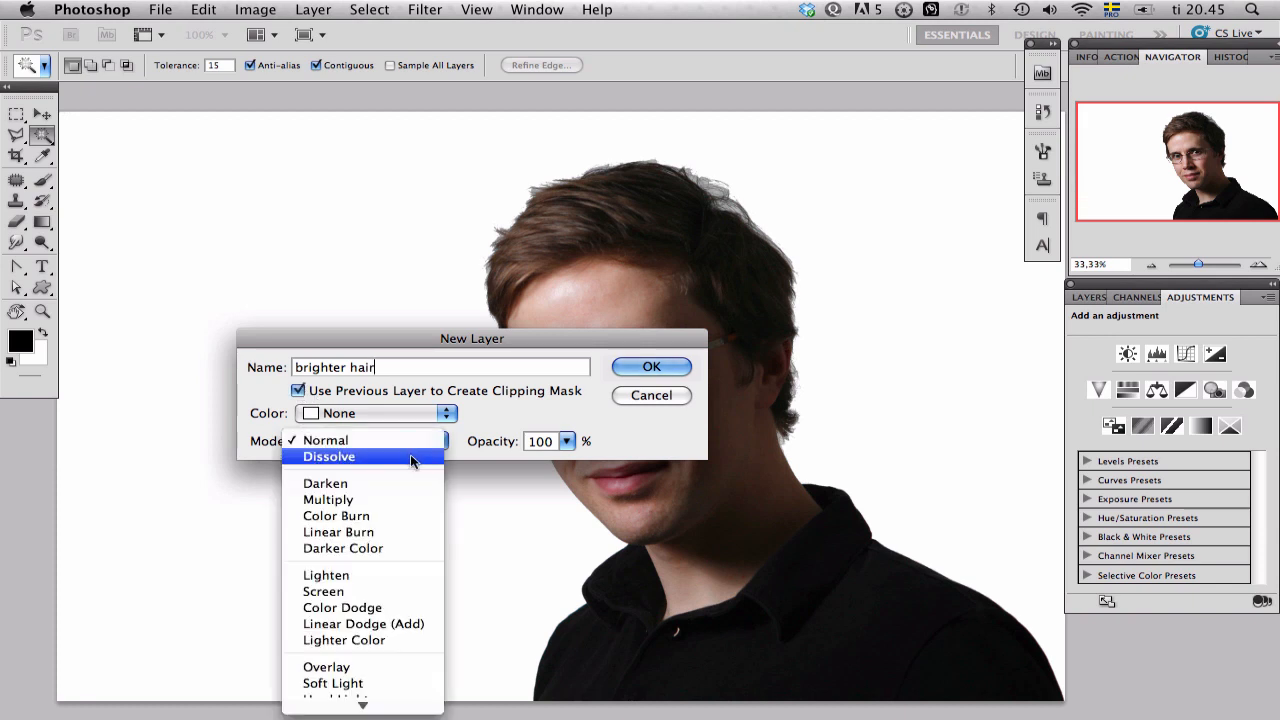
pyautogui.moveTo(370, 702)
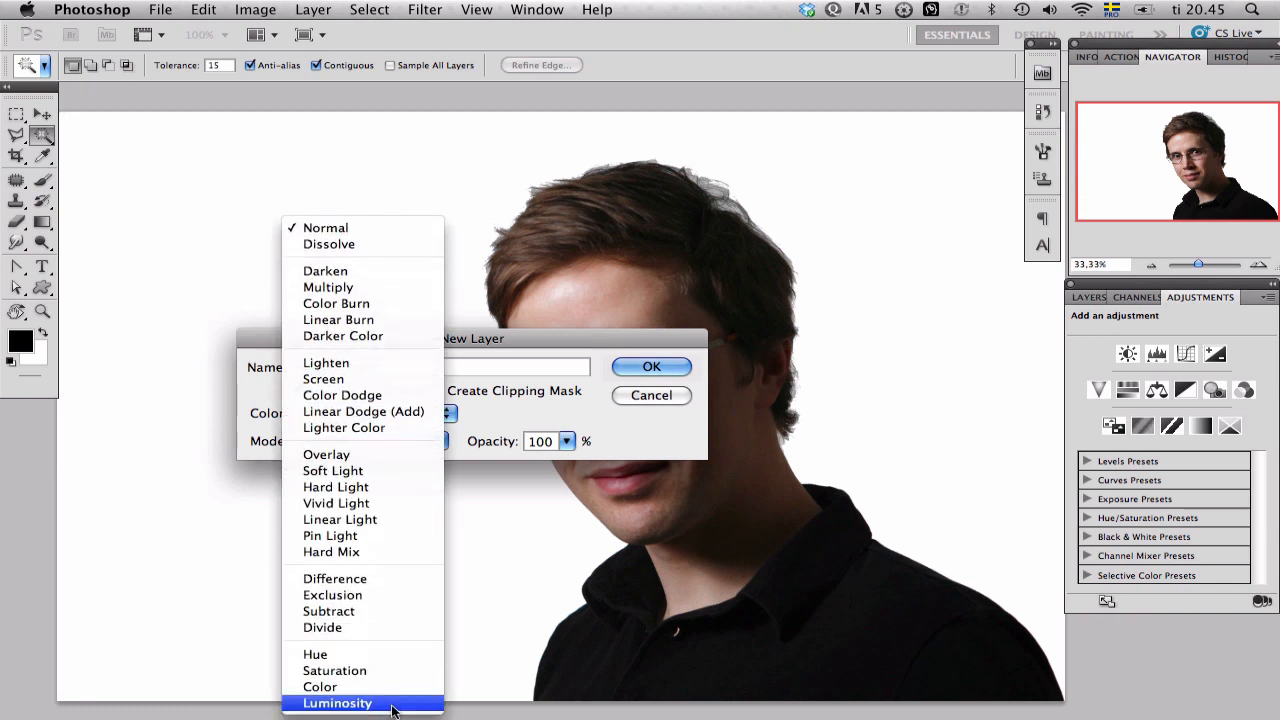
pyautogui.click(337, 703)
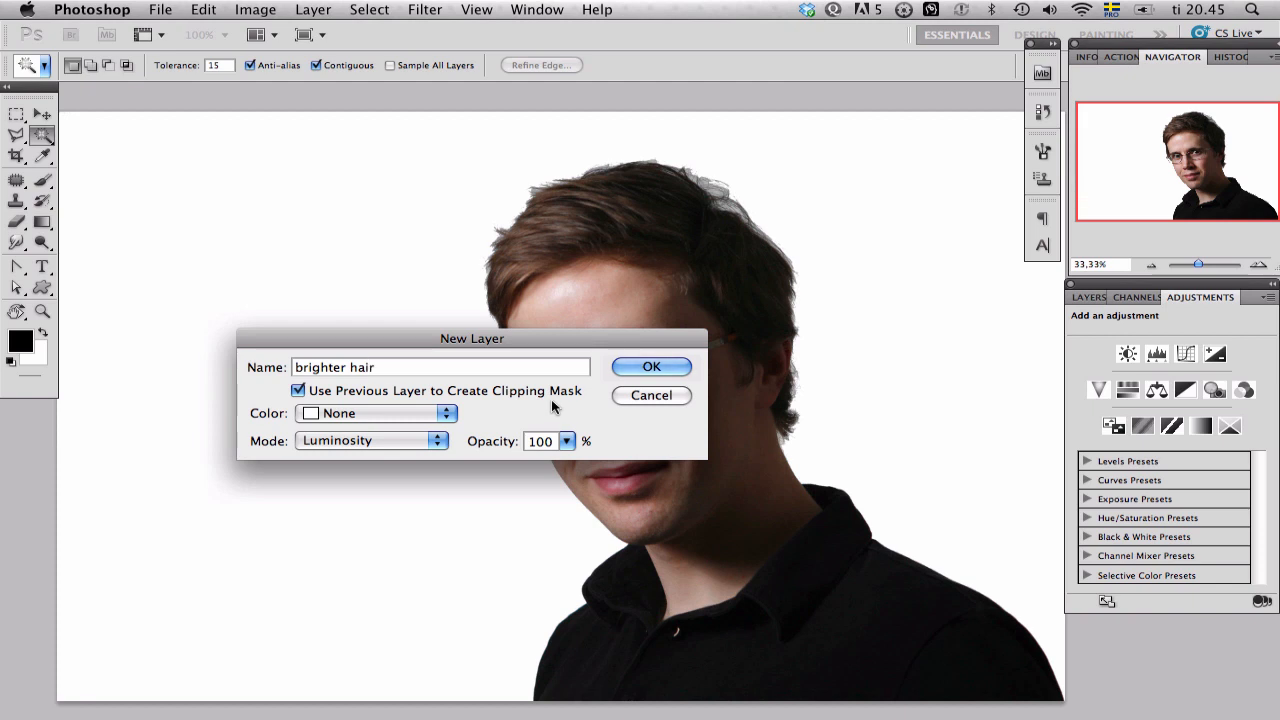
pyautogui.moveTo(560, 410)
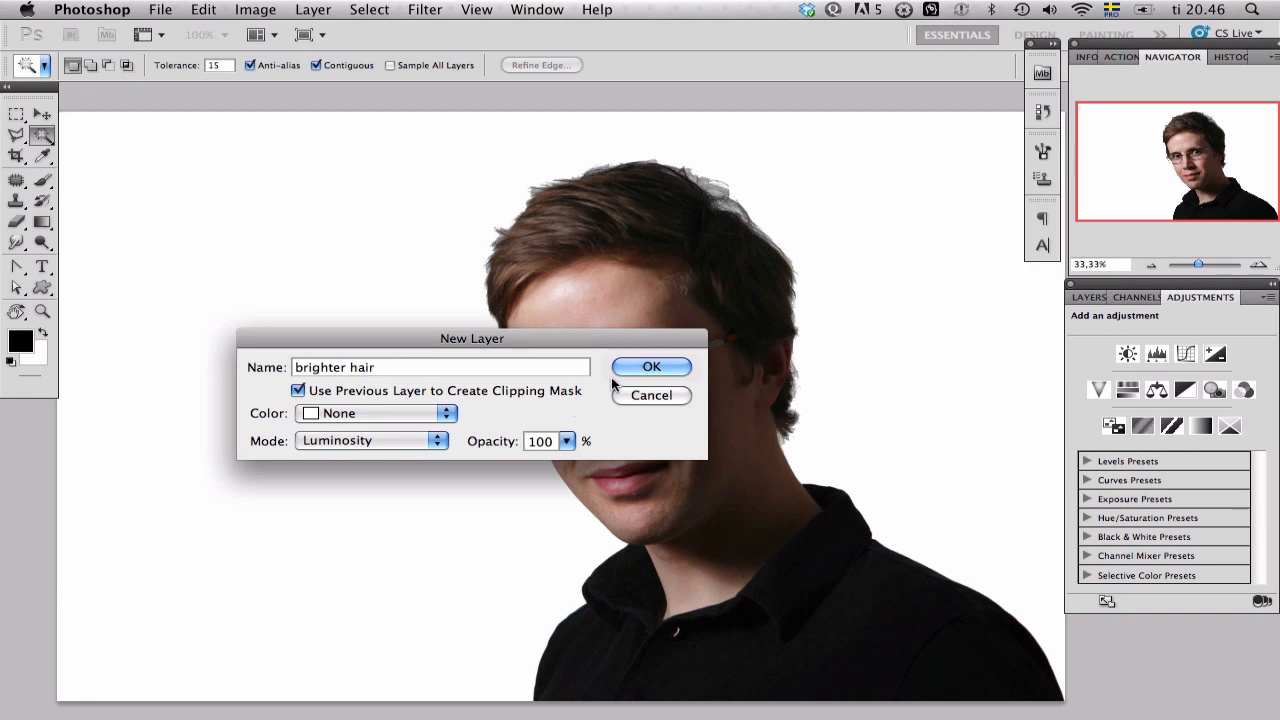
pyautogui.click(651, 366)
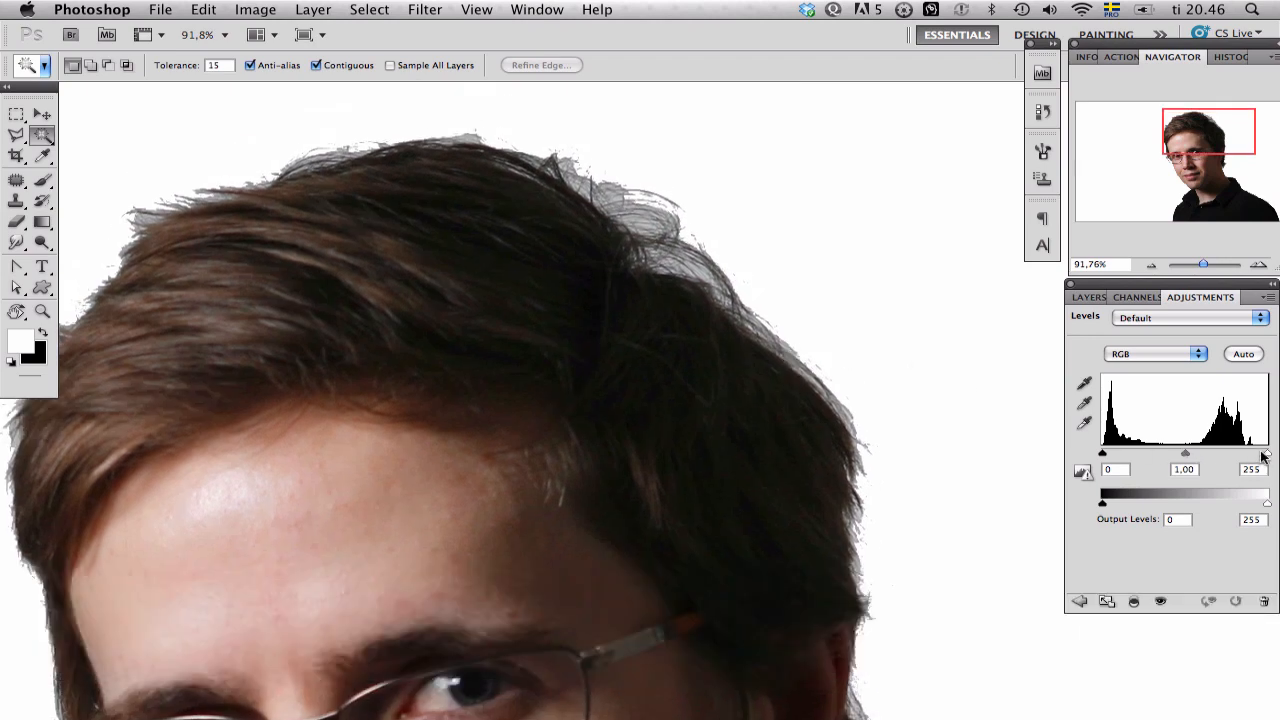
# - Experiment with the Levels white input and midtone sliders to brighten the hair
pyautogui.moveTo(1262, 453); pyautogui.dragTo(1237, 453)
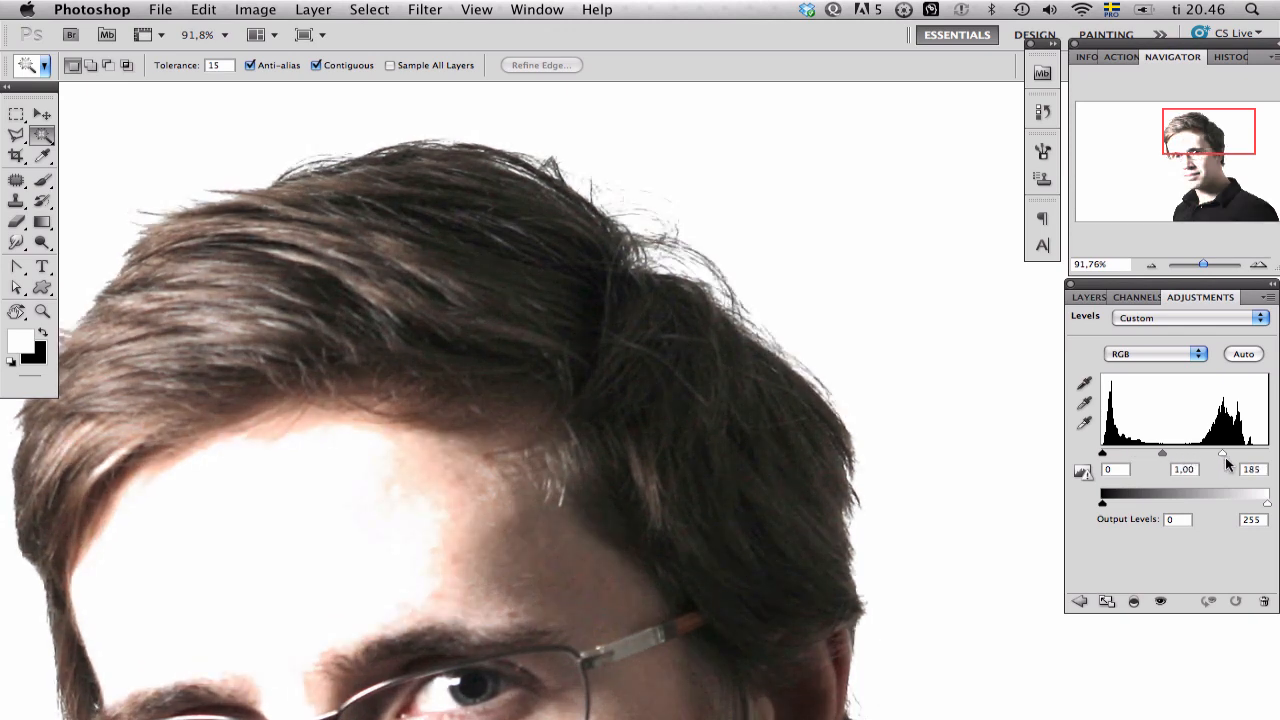
pyautogui.moveTo(1224, 453); pyautogui.dragTo(1228, 453)
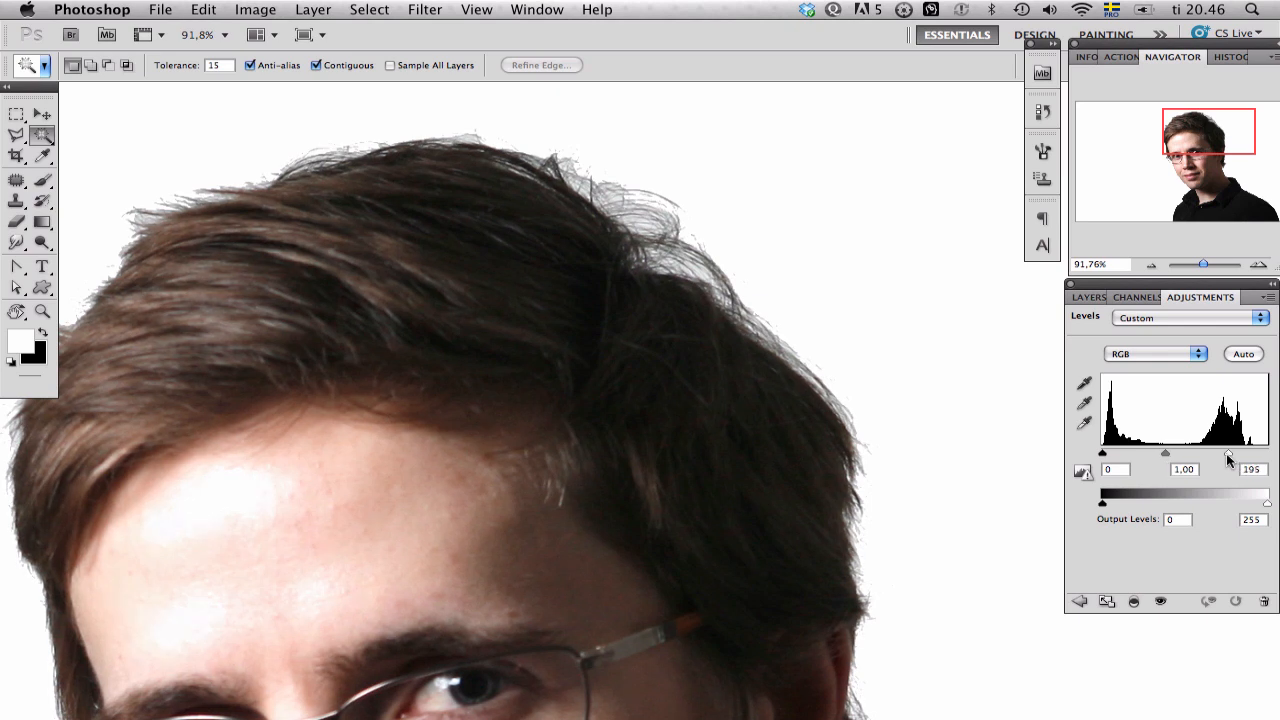
pyautogui.moveTo(1229, 453); pyautogui.dragTo(1234, 453)
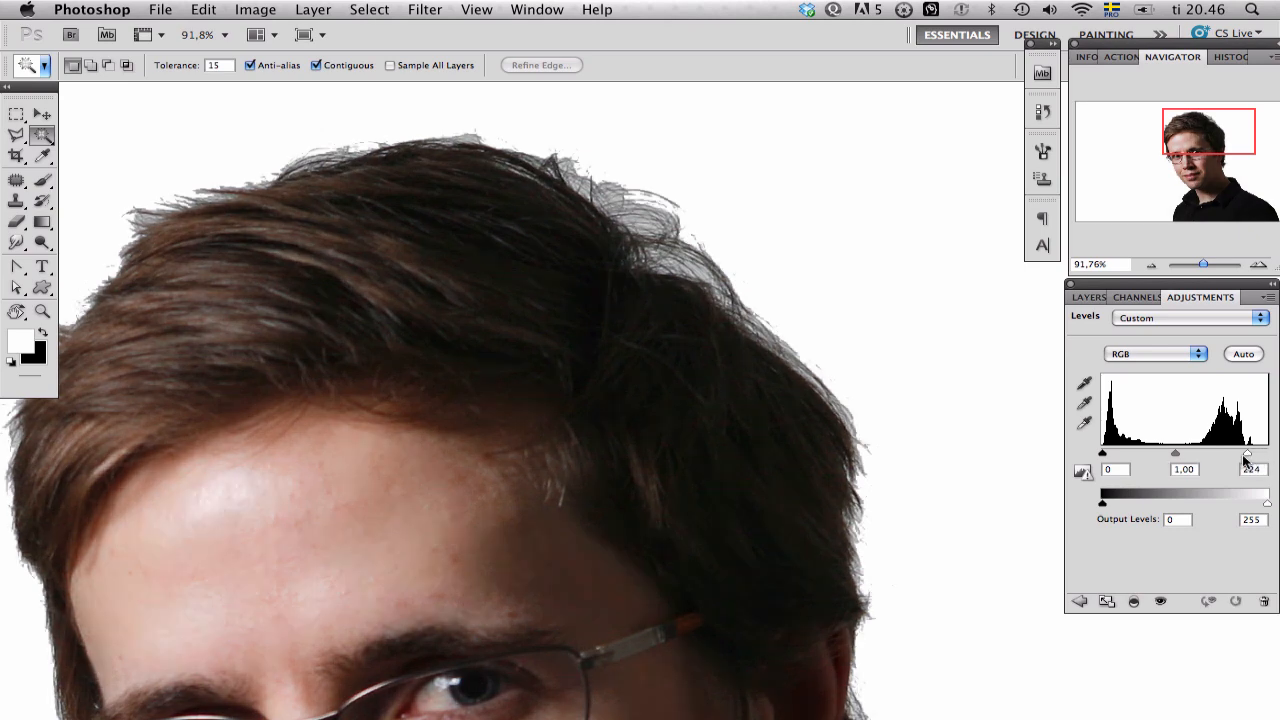
pyautogui.moveTo(1247, 452); pyautogui.dragTo(1225, 452)
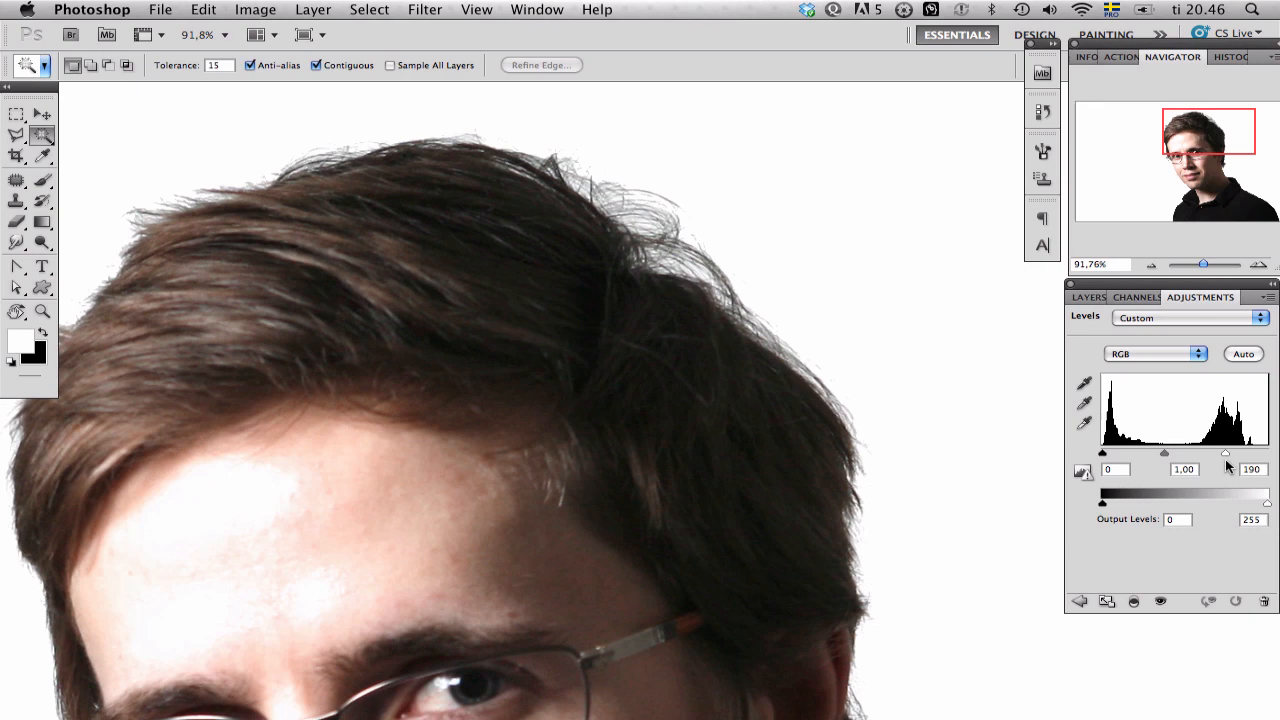
pyautogui.moveTo(1164, 453); pyautogui.dragTo(1186, 455)
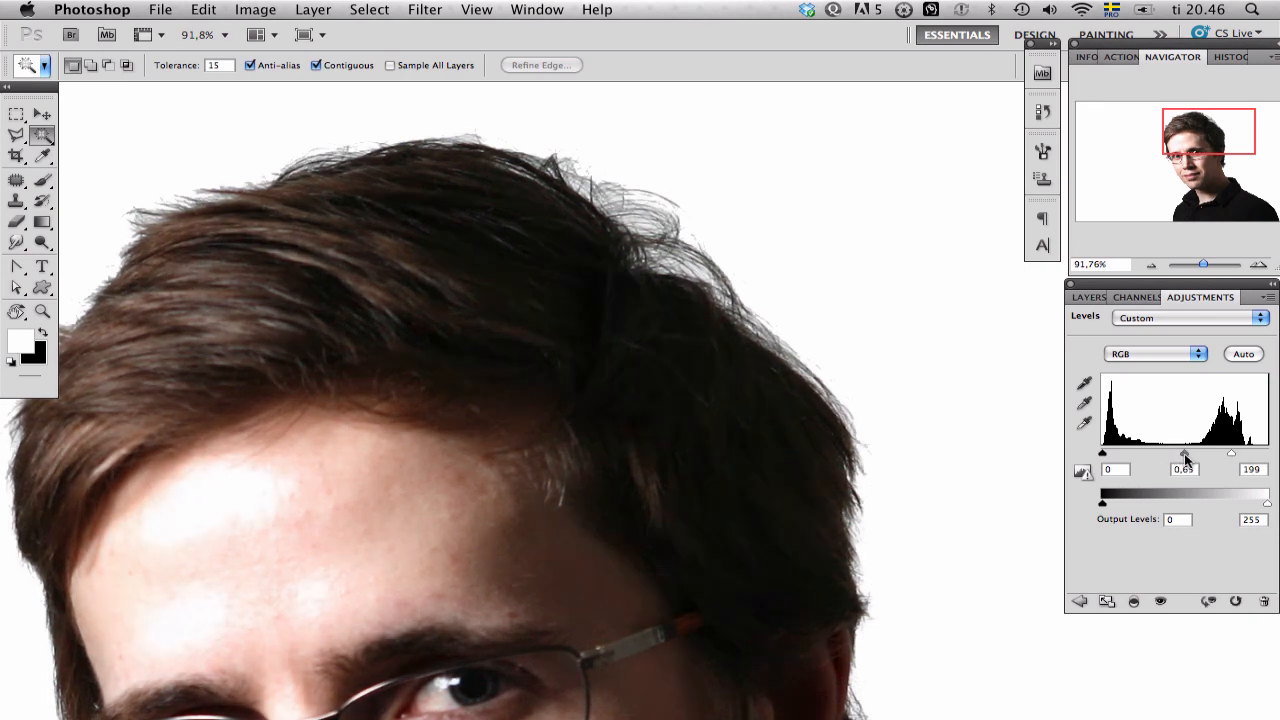
pyautogui.moveTo(1185, 452); pyautogui.dragTo(1170, 452)
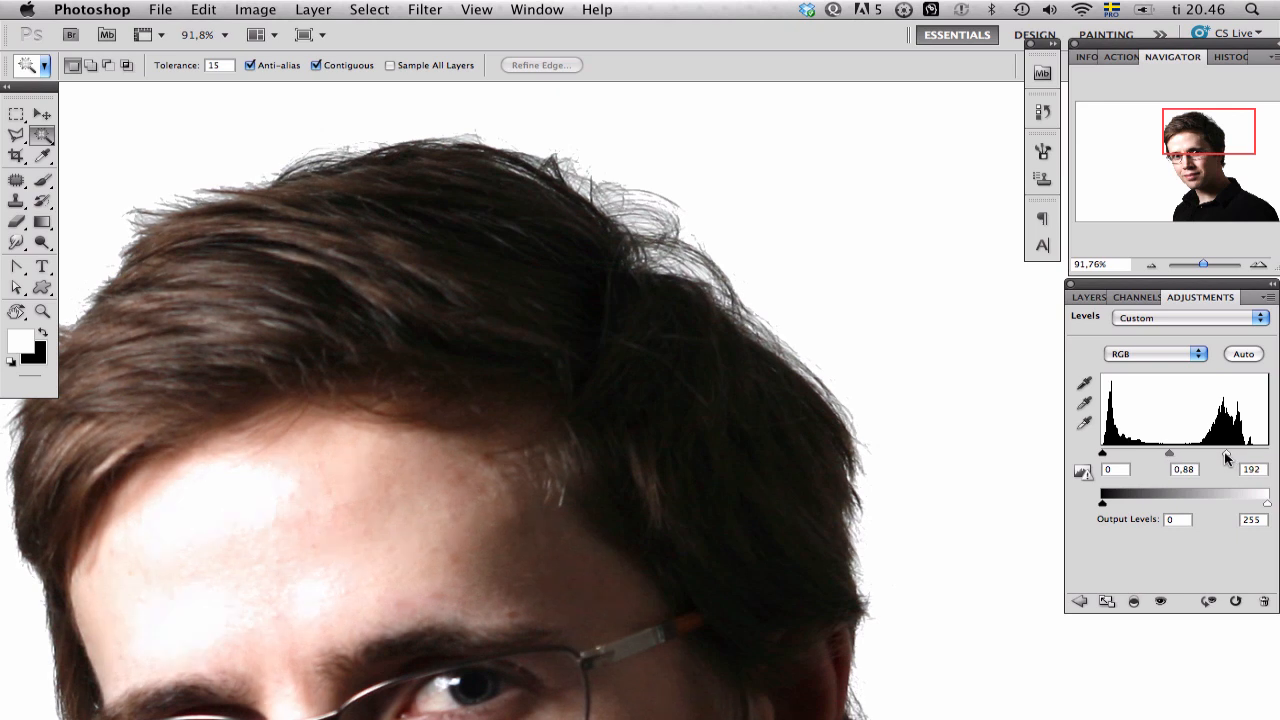
# - Fine-tune Levels, settling on a white input point of 185 and midtones of 1.13
pyautogui.moveTo(1228, 452); pyautogui.dragTo(1238, 452)
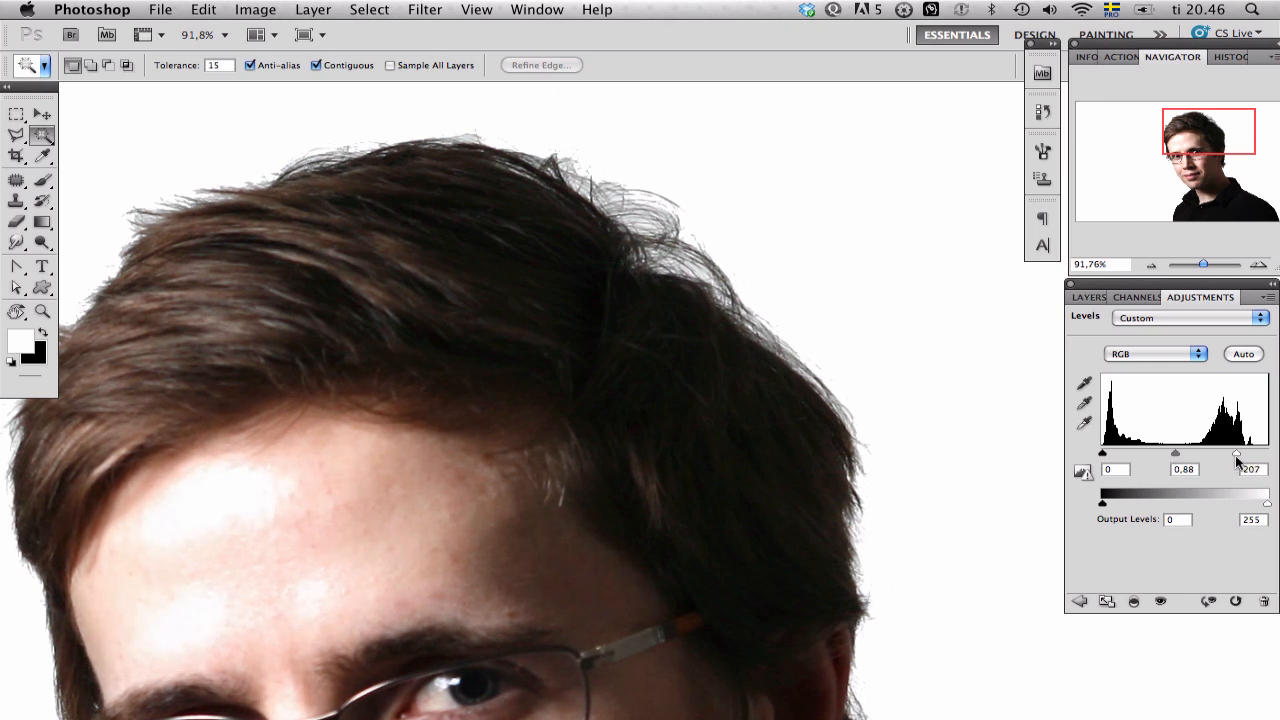
pyautogui.moveTo(1238, 453); pyautogui.dragTo(1232, 453)
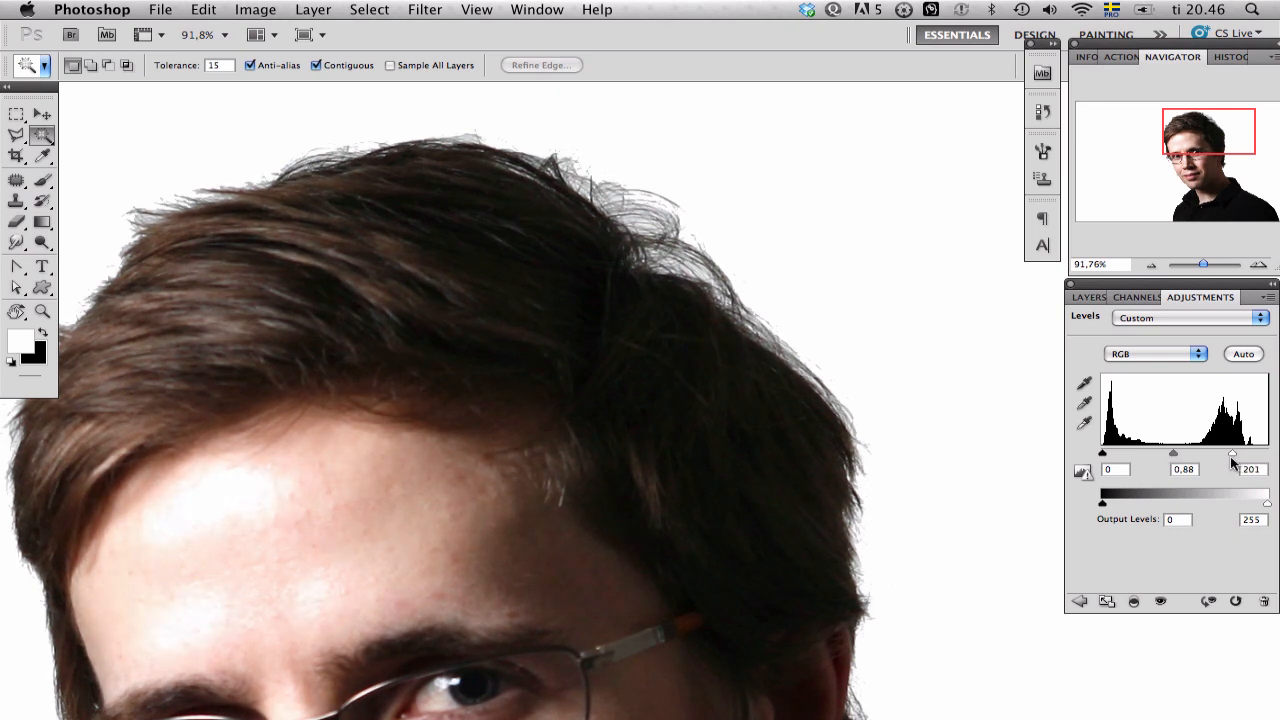
pyautogui.moveTo(1233, 453); pyautogui.dragTo(1220, 453)
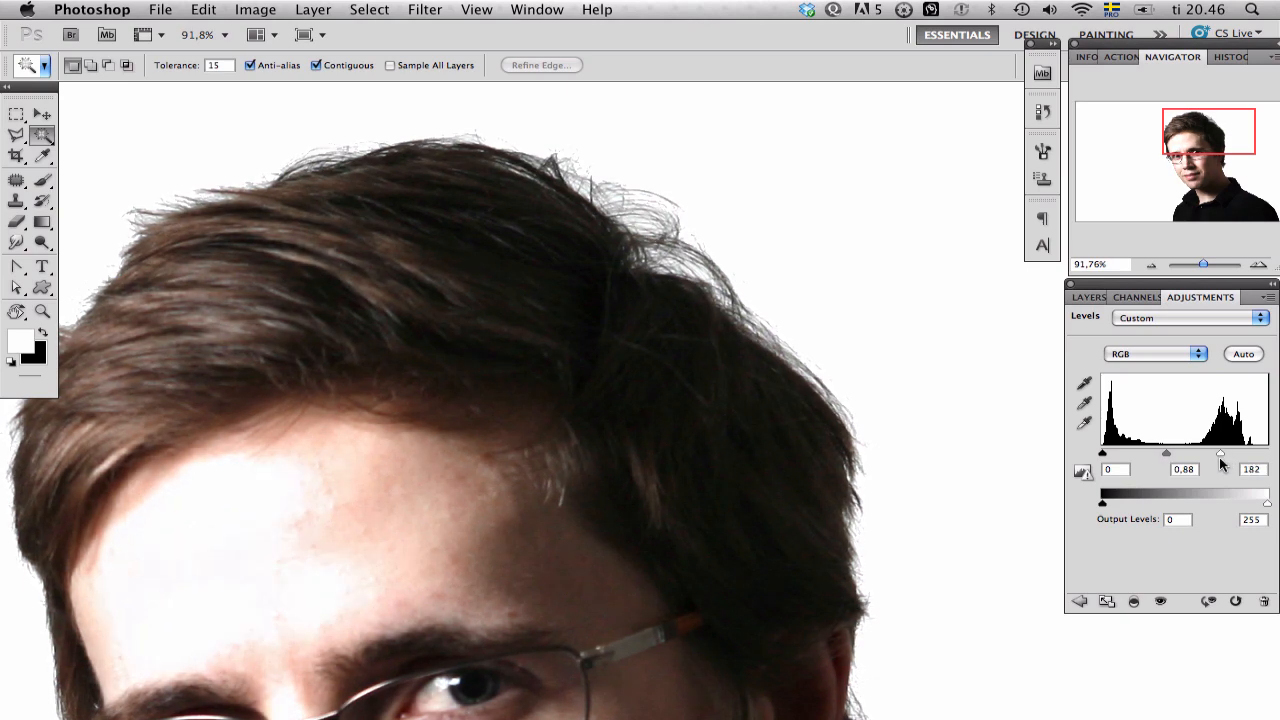
pyautogui.moveTo(1221, 453); pyautogui.dragTo(1224, 453)
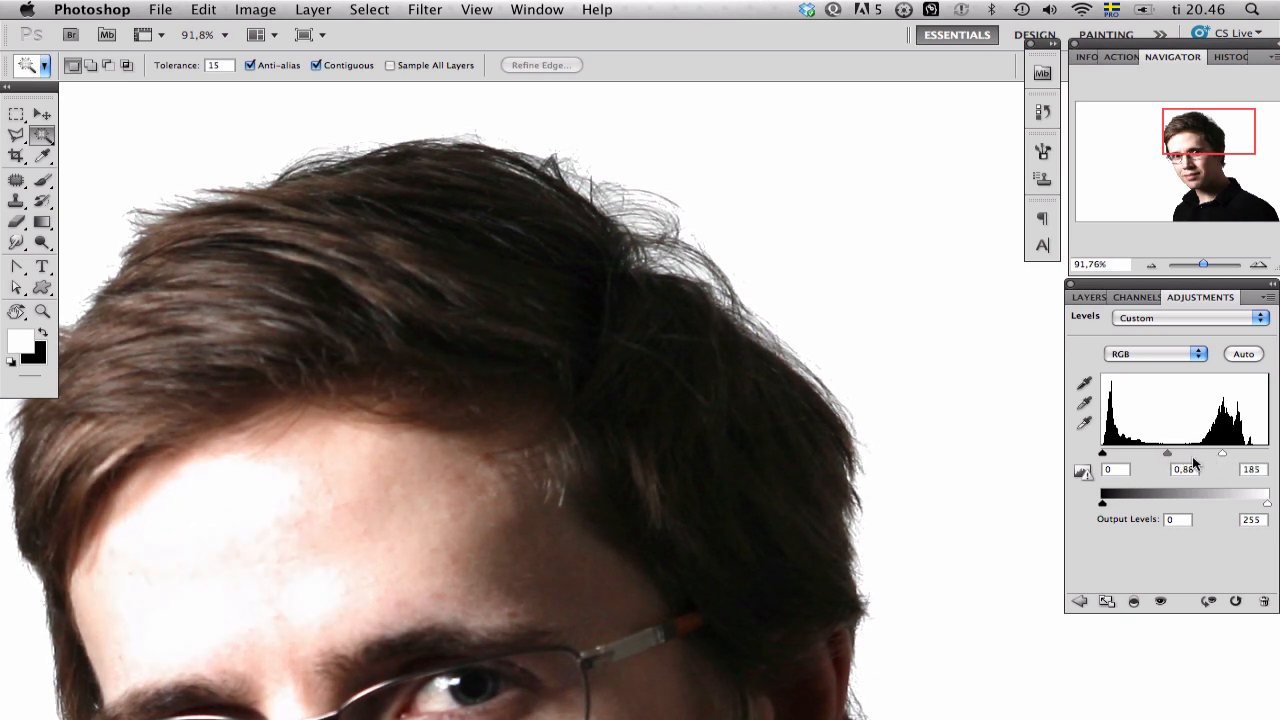
pyautogui.moveTo(1190, 453); pyautogui.dragTo(1185, 453)
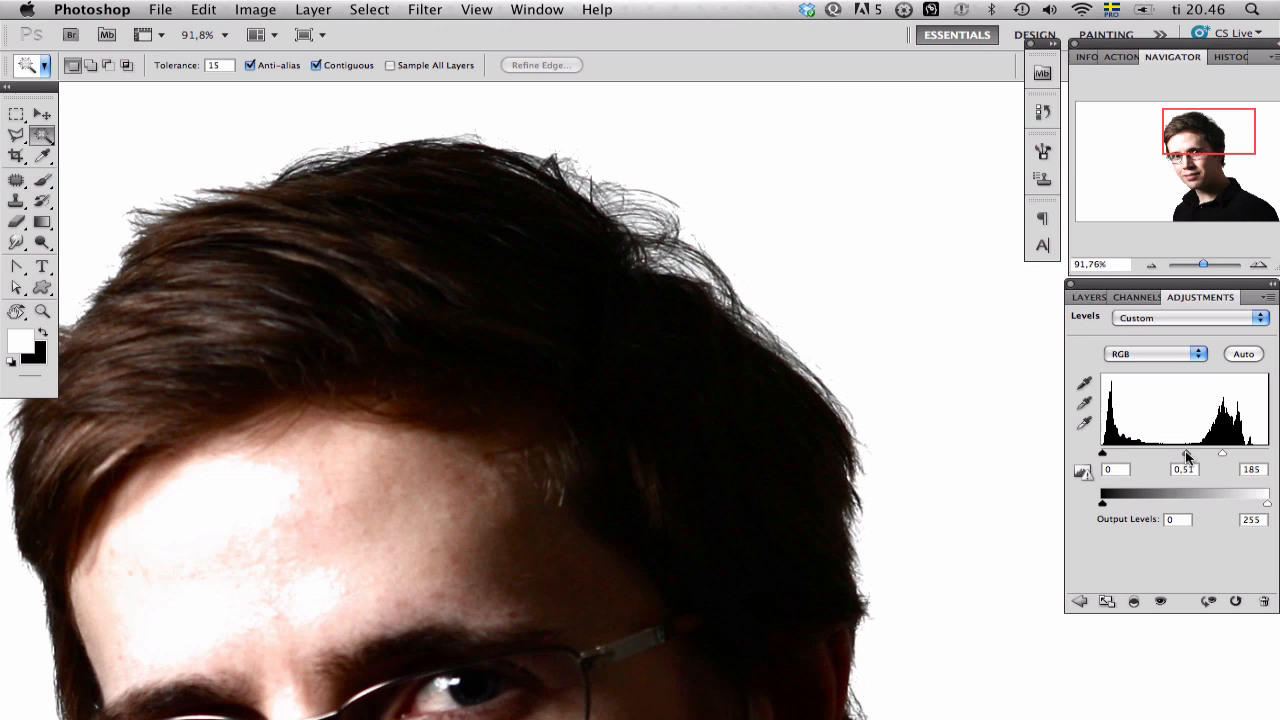
pyautogui.moveTo(1222, 452); pyautogui.dragTo(1160, 452)
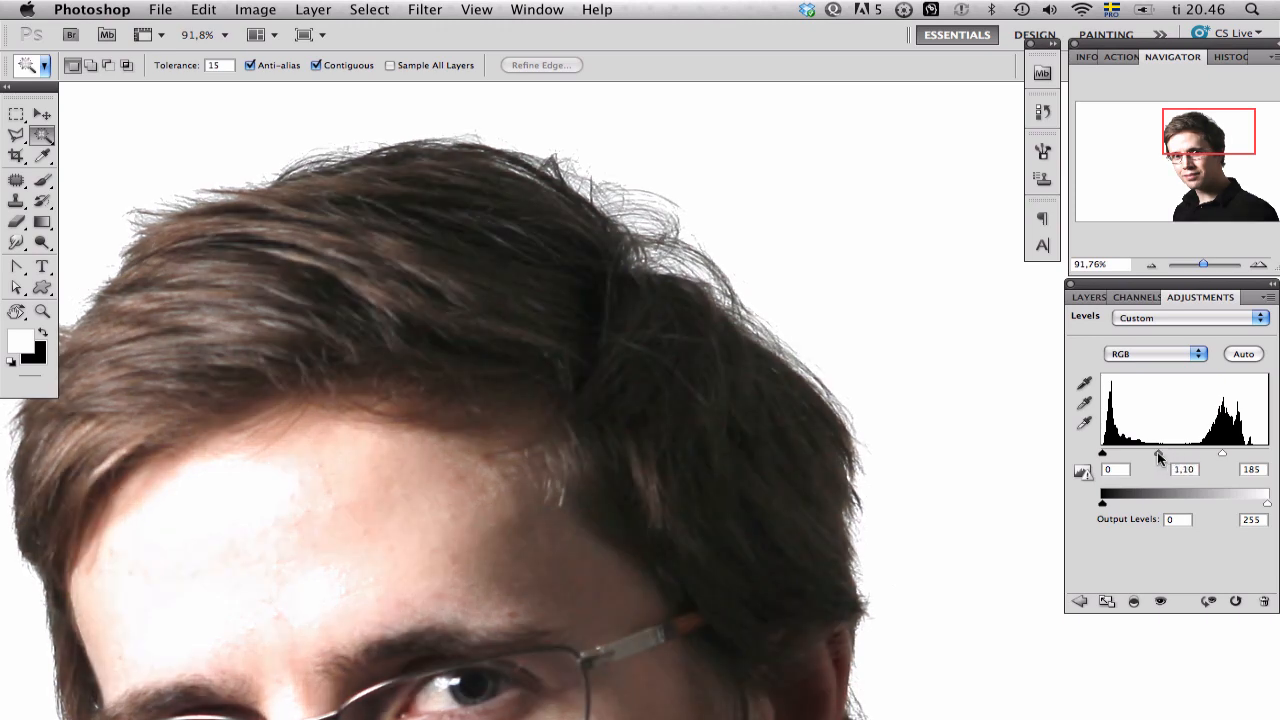
pyautogui.moveTo(1222, 452); pyautogui.dragTo(1213, 452)
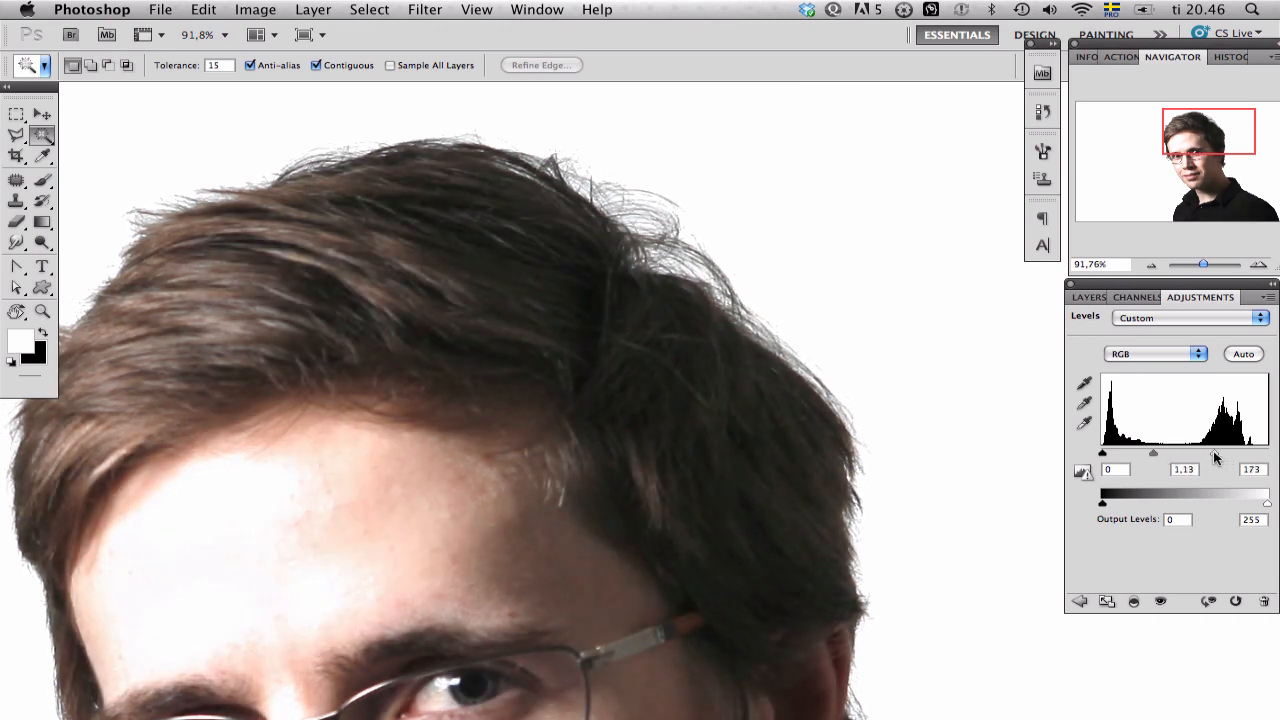
pyautogui.moveTo(1252, 453); pyautogui.dragTo(1221, 453)
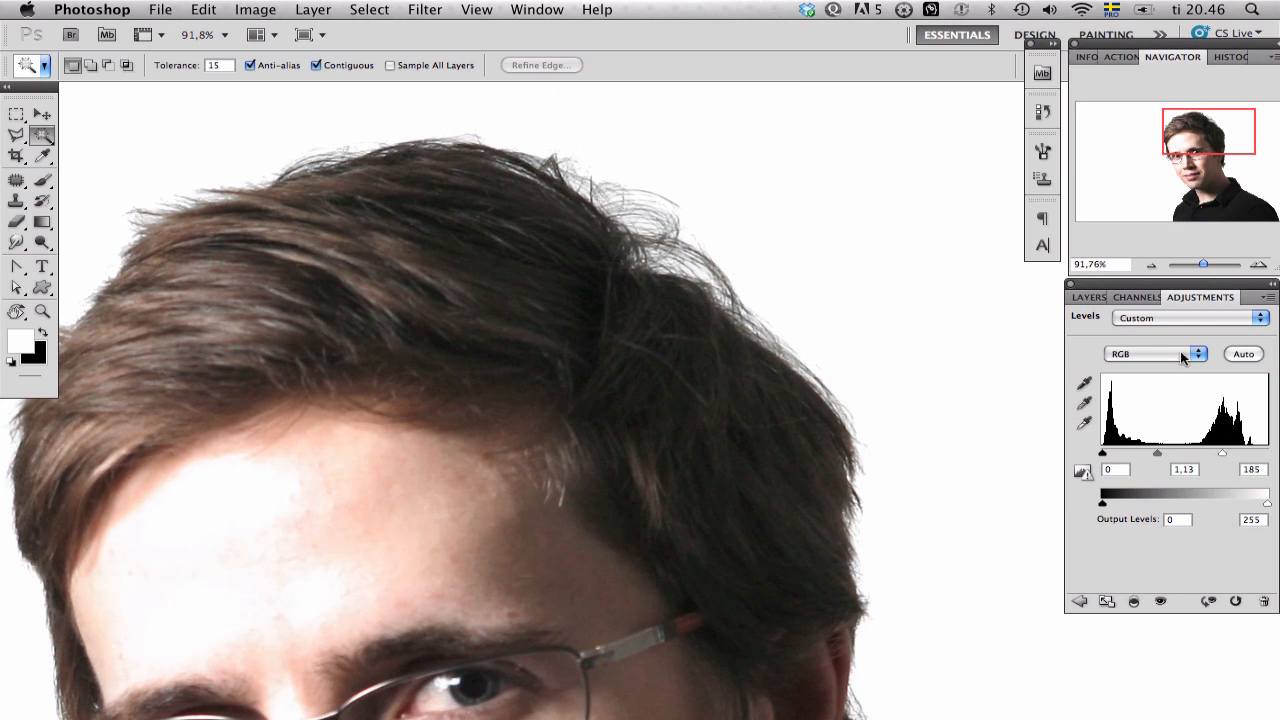
pyautogui.click(1089, 297)
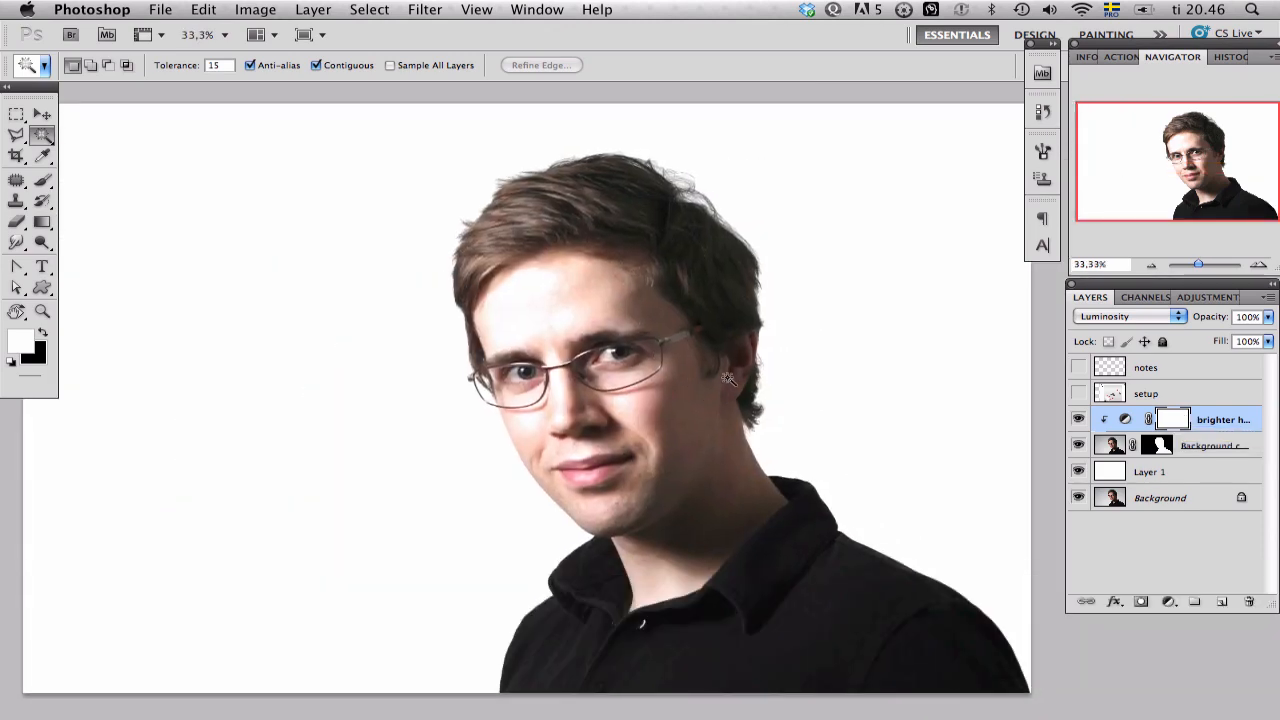
pyautogui.moveTo(783, 344)
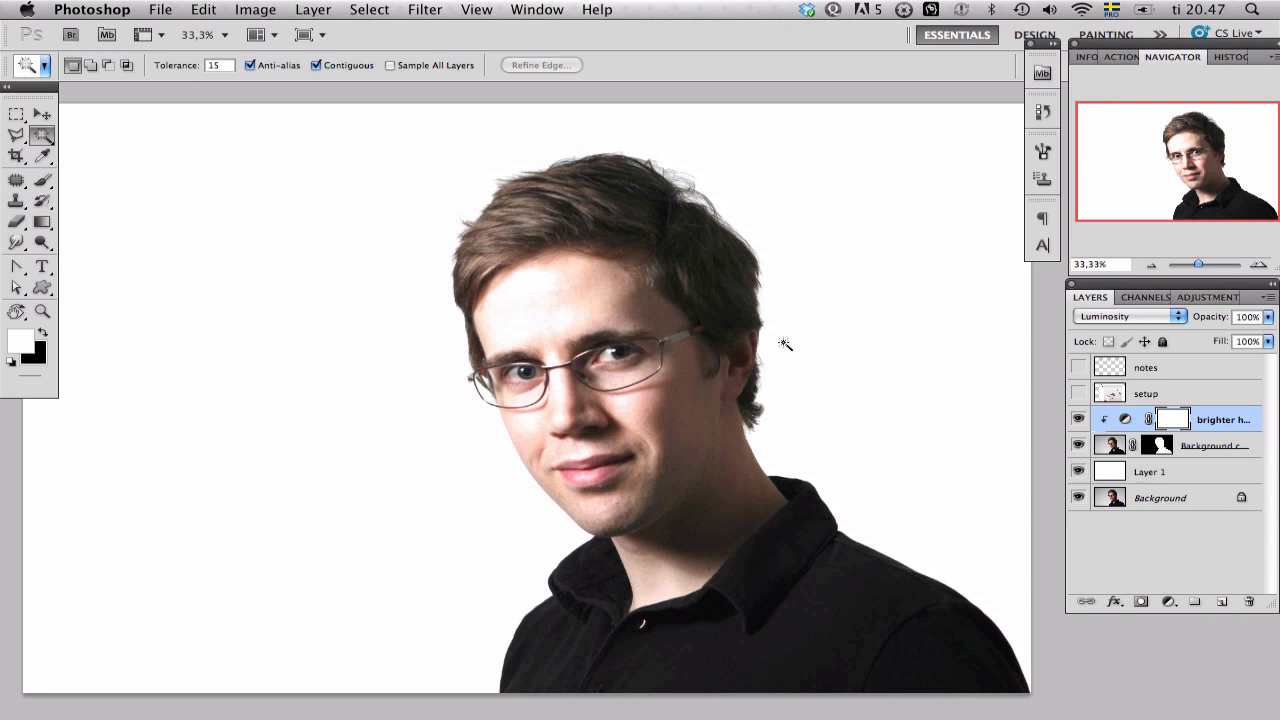
pyautogui.moveTo(830, 275)
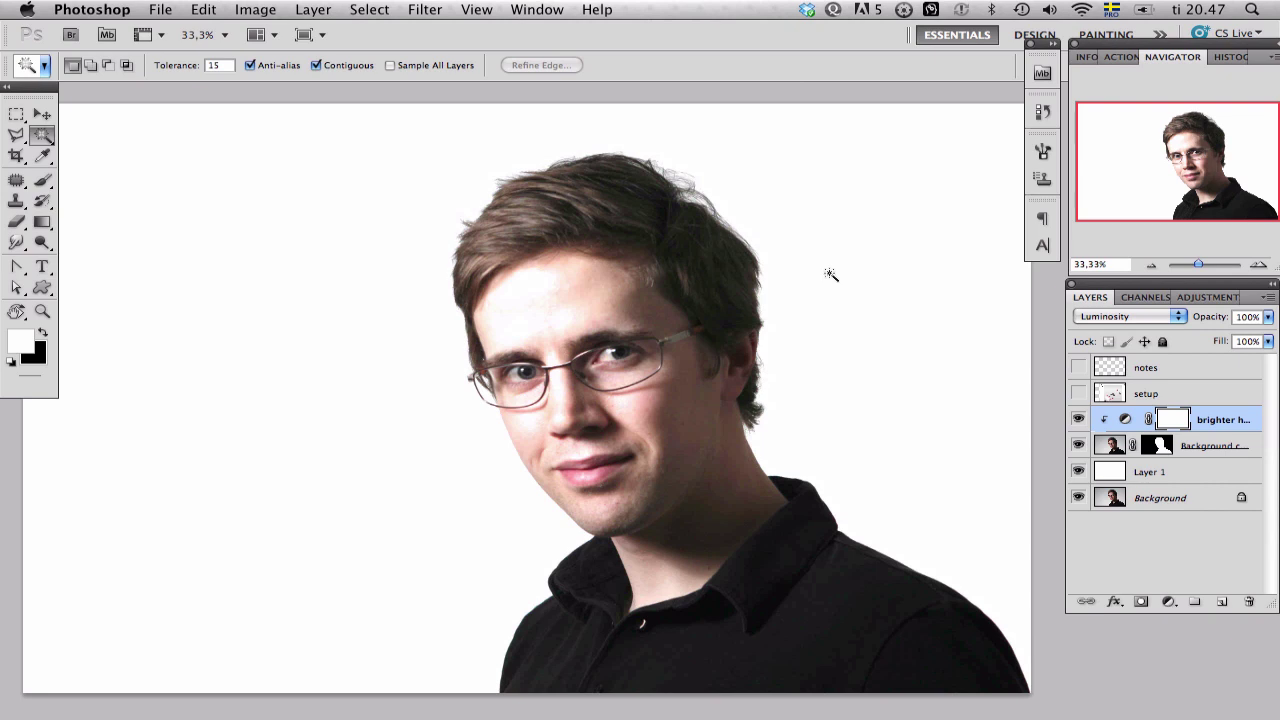
# - Fill the 'brighter hair' mask with black to hide the brightening everywhere
pyautogui.press('cmd+backspace')
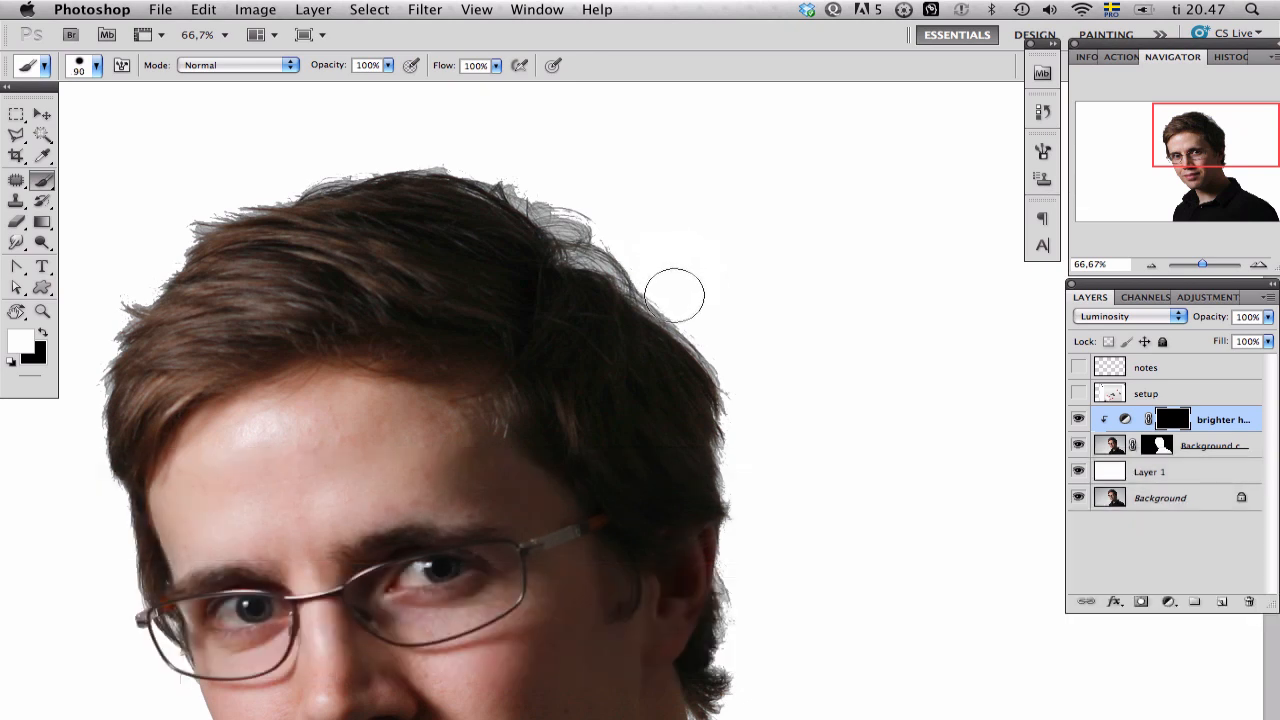
# - Paint white into the mask along the top edges of the man's hair
pyautogui.moveTo(675, 295); pyautogui.dragTo(555, 210)
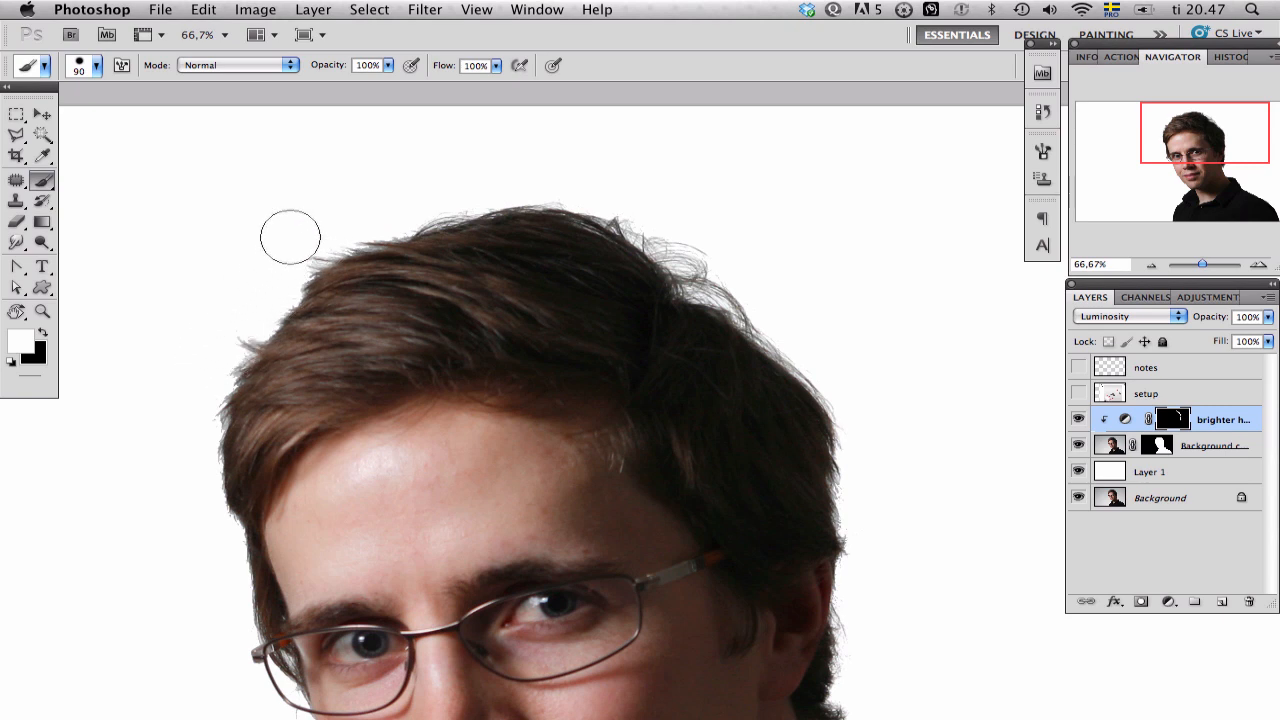
pyautogui.moveTo(554, 164)
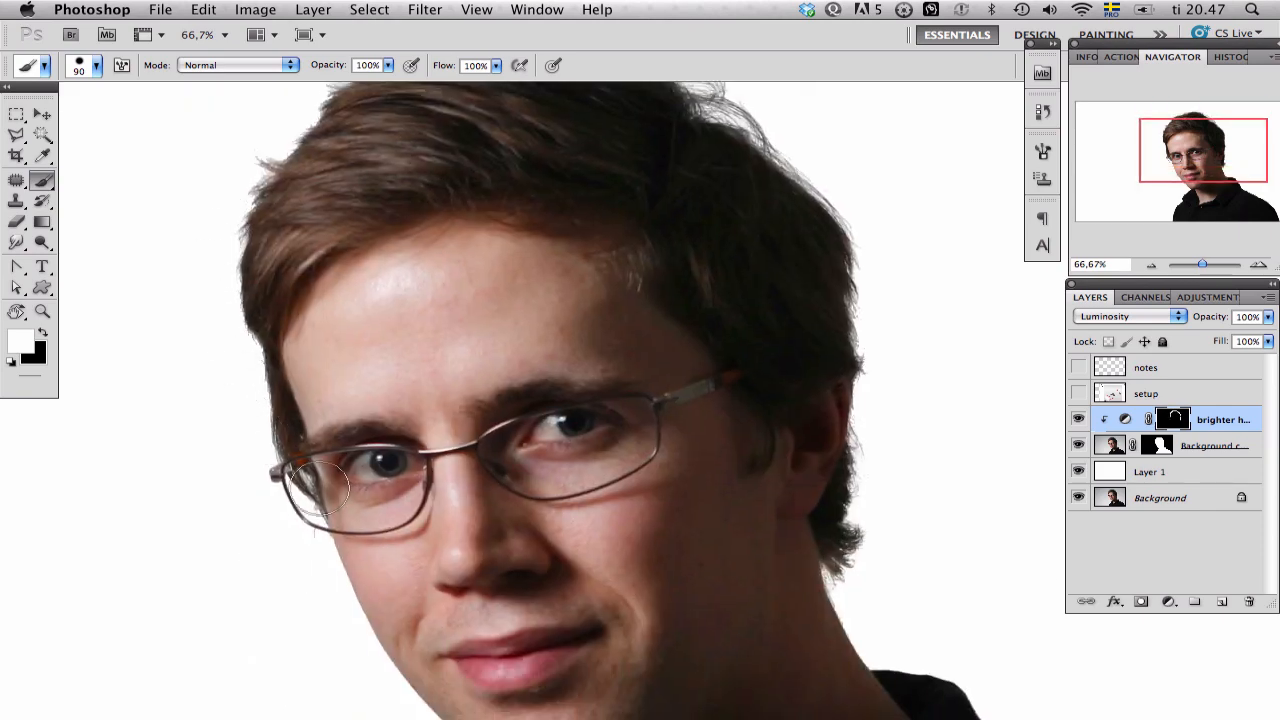
pyautogui.scroll(-3)
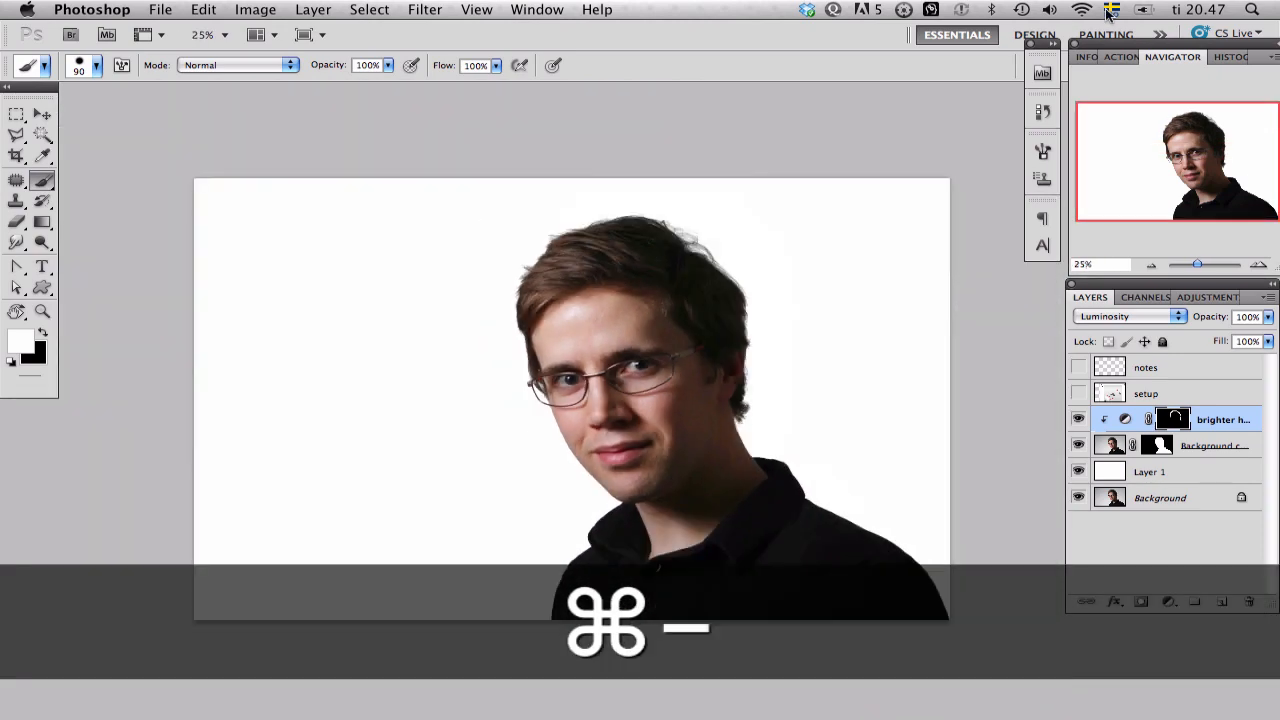
# - Undo the last brush stroke on the 'brighter hair' mask
pyautogui.press('cmd+z')
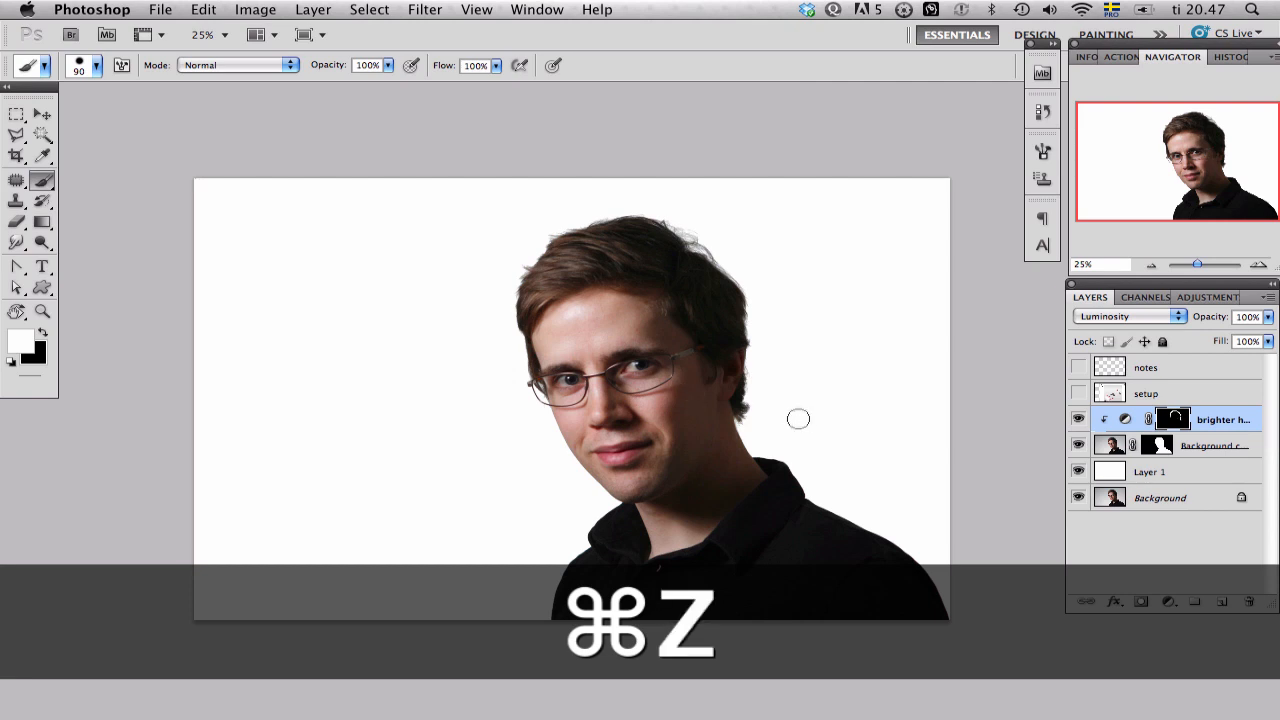